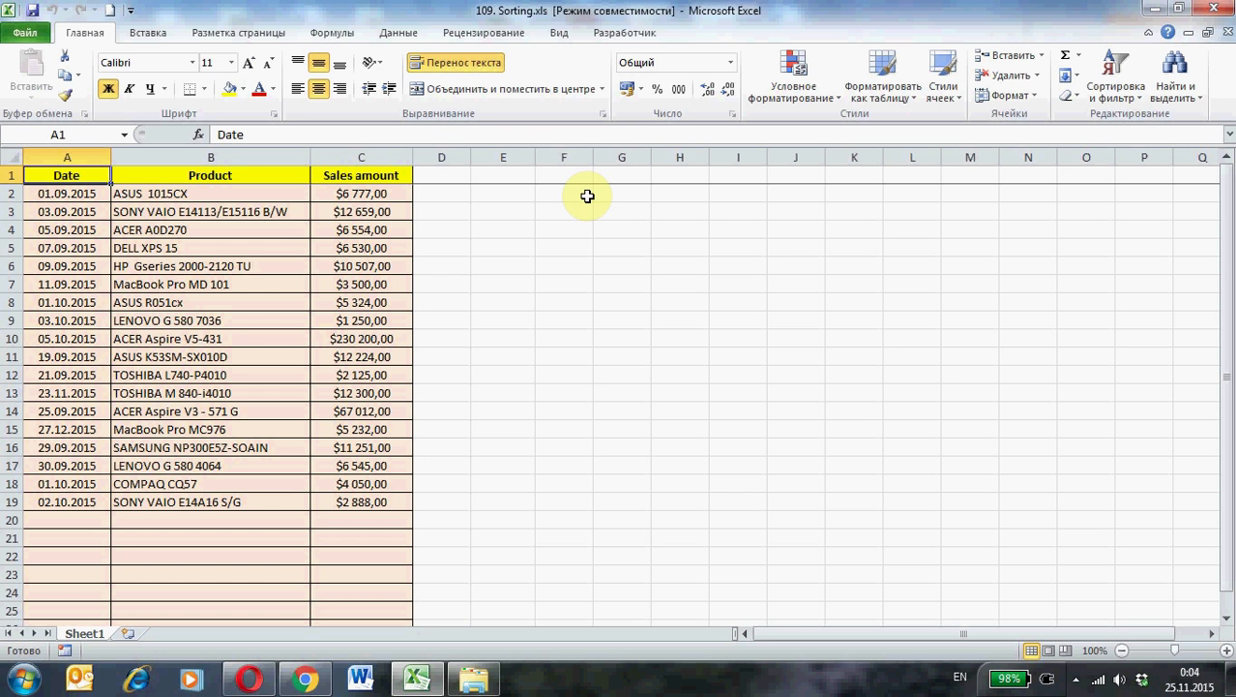
{"action": "mouse_move", "coordinate": [534, 221]}
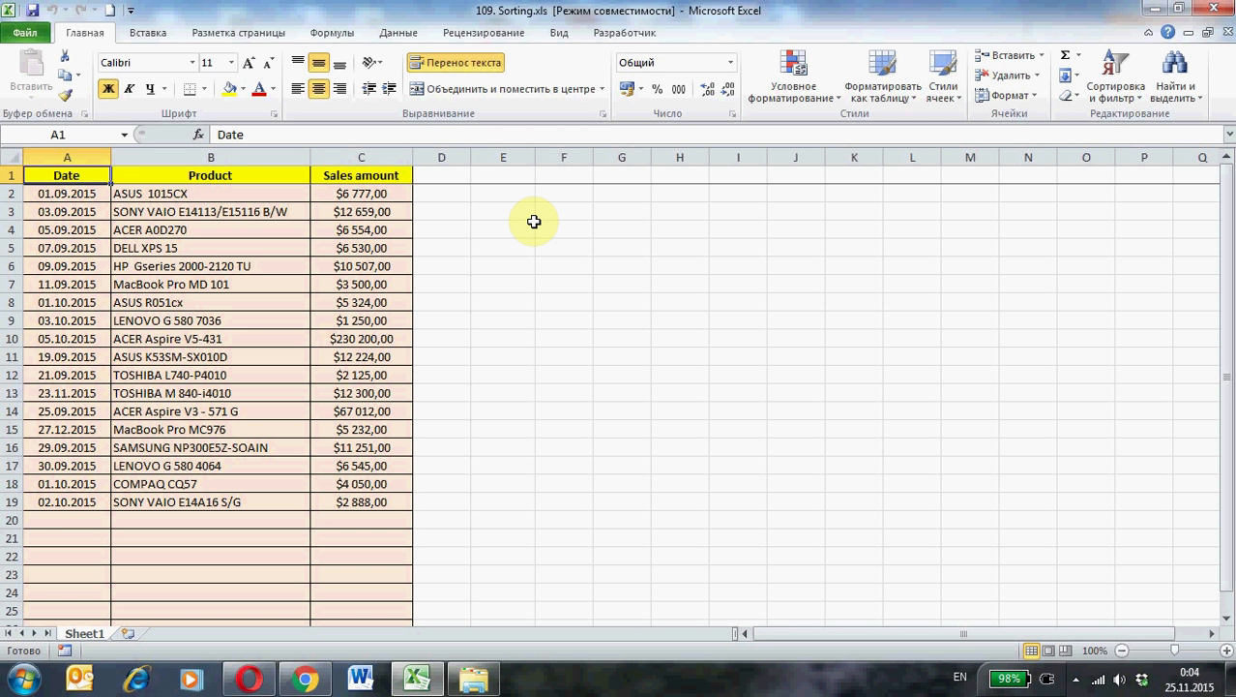
{"action": "mouse_move", "coordinate": [81, 515]}
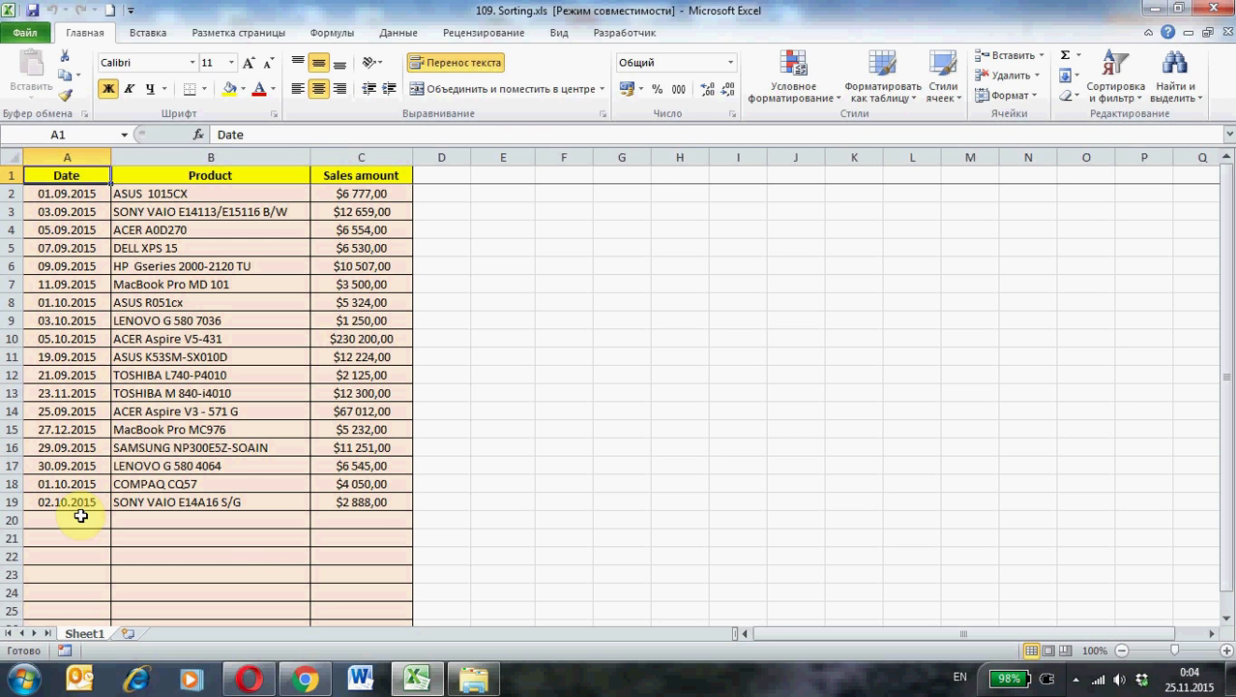
Step: Clear the stray selection of empty rows beneath the sales table
{"action": "left_click_drag", "start_coordinate": [81, 518], "coordinate": [335, 573]}
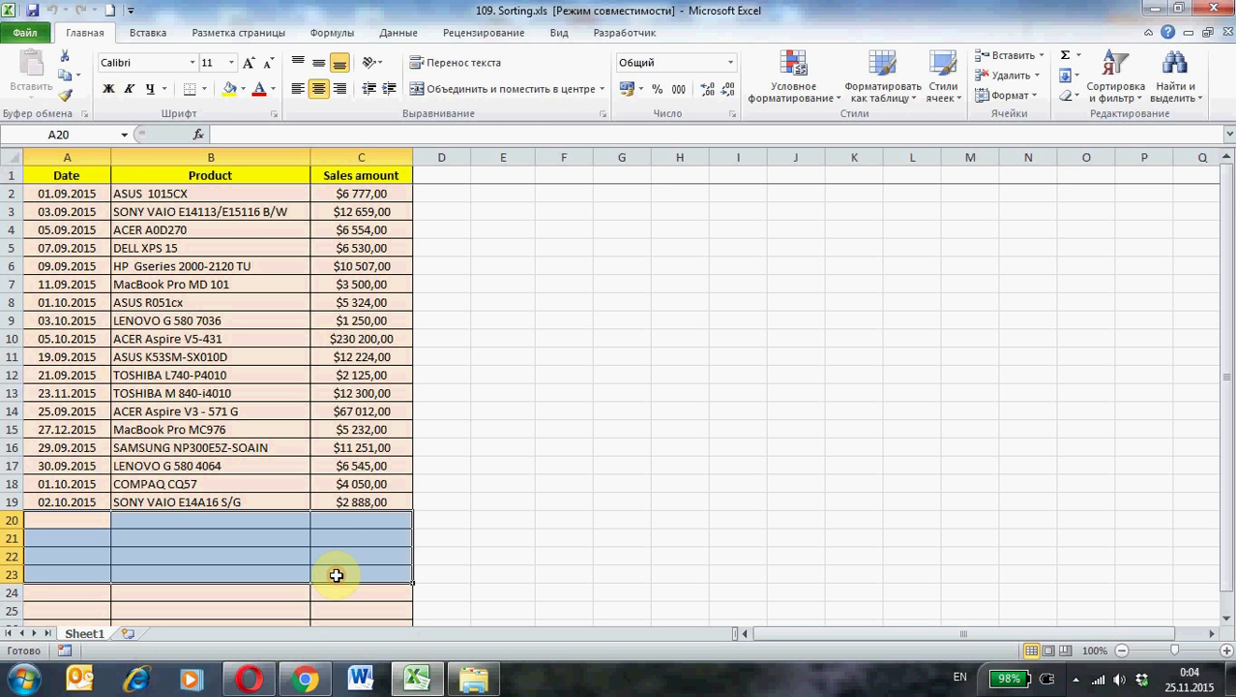
{"action": "mouse_move", "coordinate": [333, 512]}
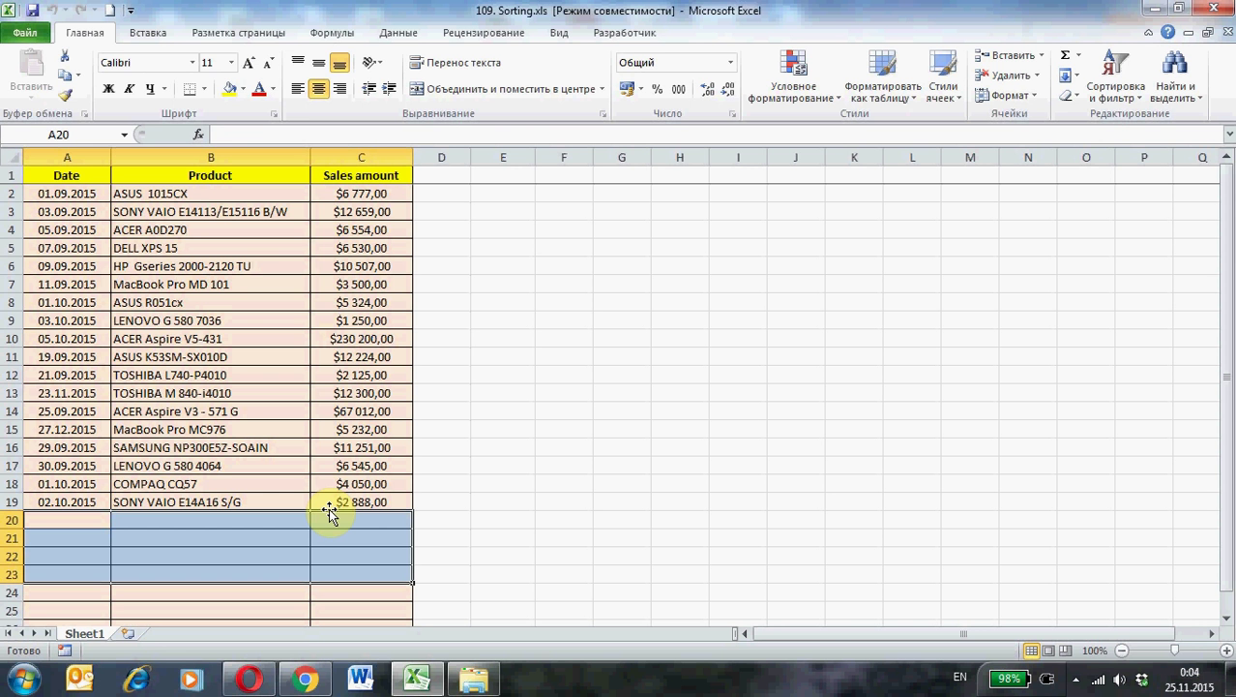
{"action": "left_click", "coordinate": [66, 157]}
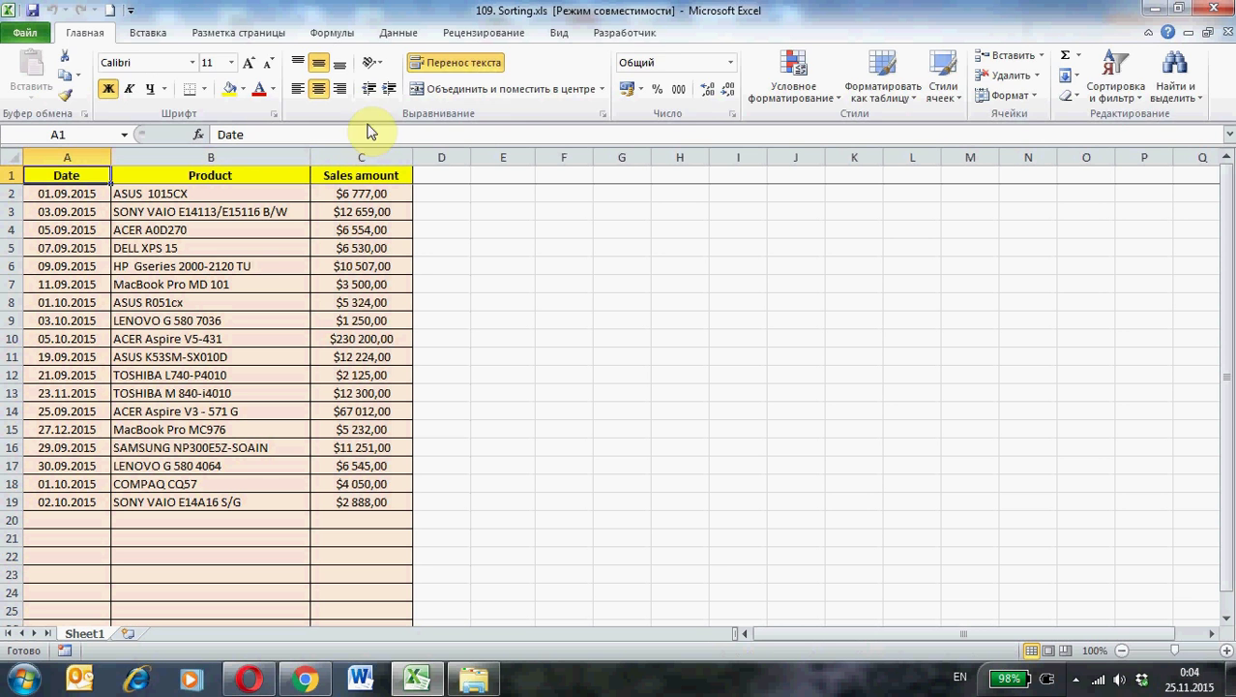
Step: Start recording a new macro named Sort1 from the Developer tools
{"action": "left_click", "coordinate": [625, 31]}
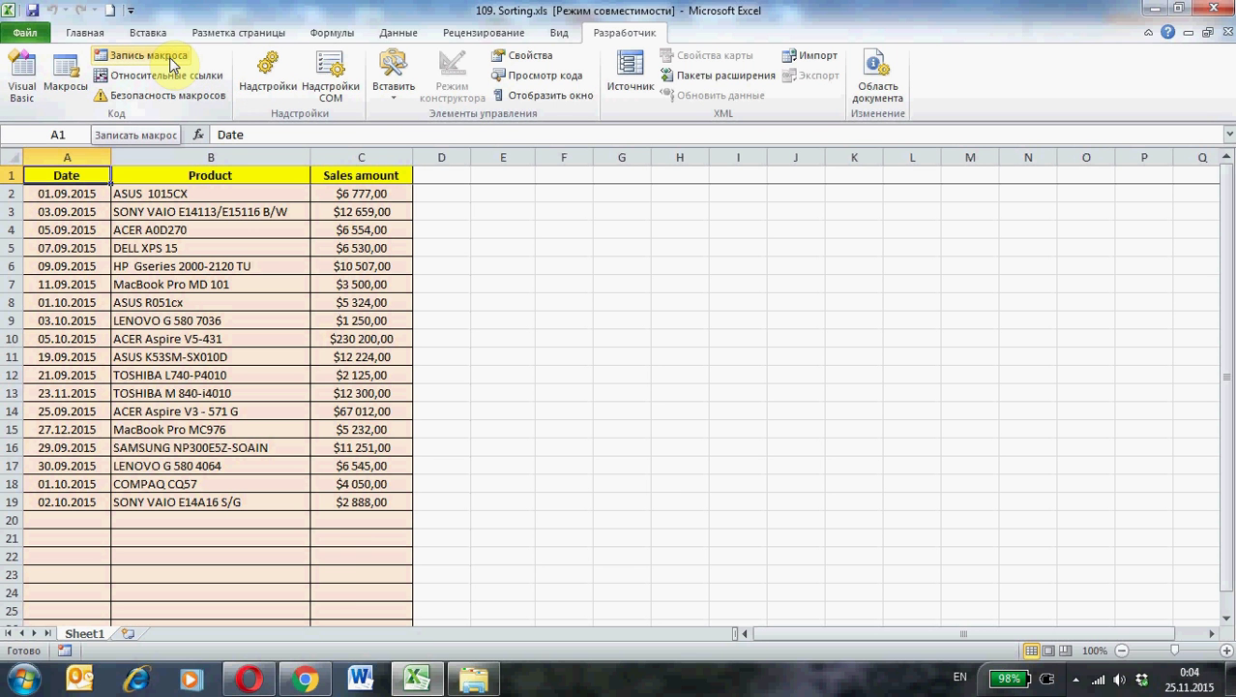
{"action": "left_click", "coordinate": [147, 54]}
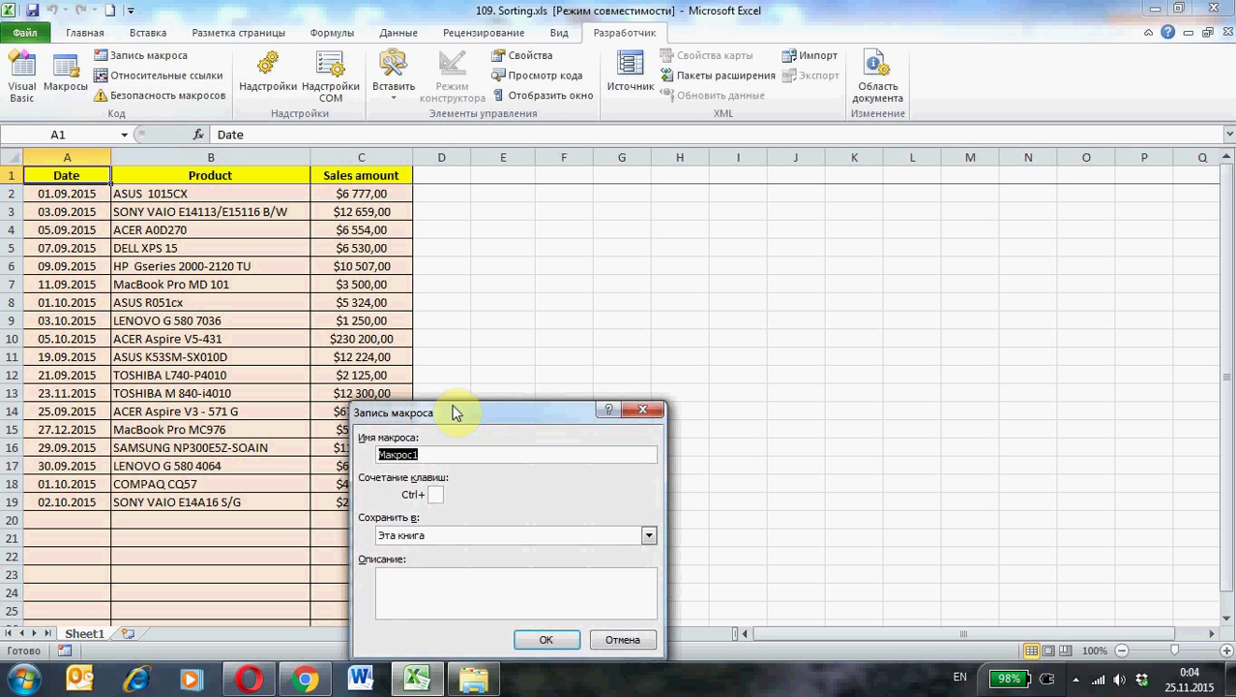
{"action": "left_click_drag", "start_coordinate": [455, 410], "coordinate": [496, 367]}
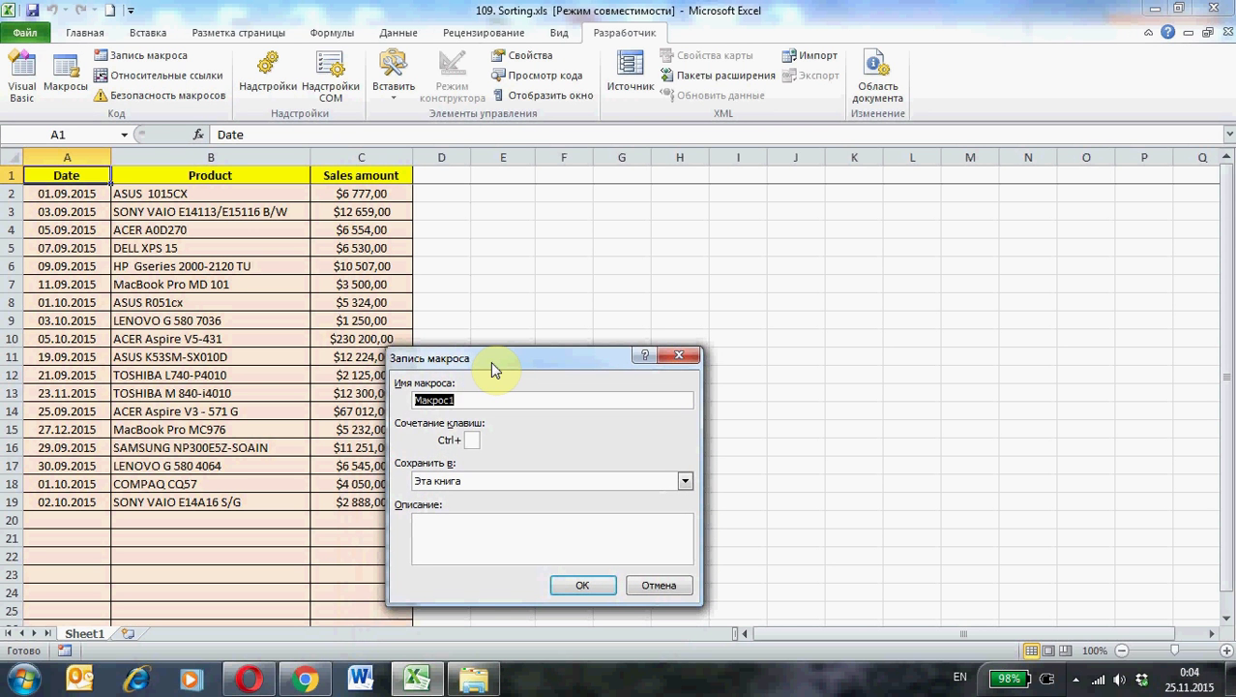
{"action": "type", "text": "Sort1"}
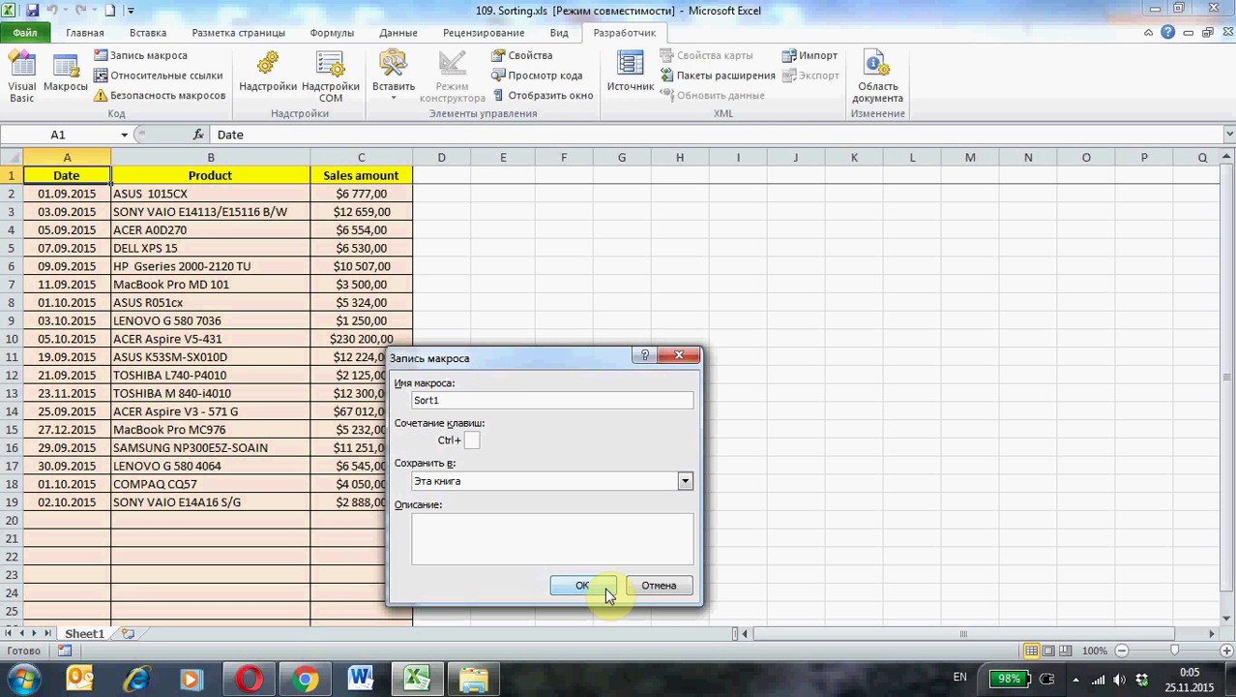
{"action": "left_click", "coordinate": [580, 585]}
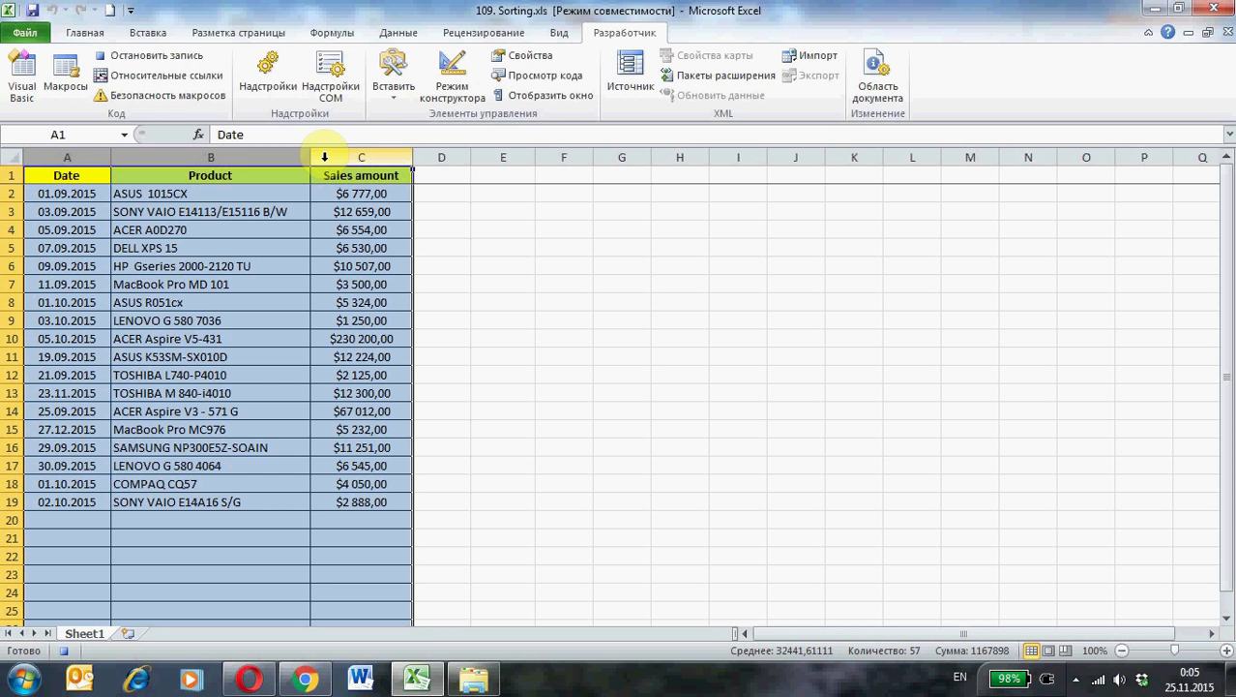
Step: Sort the table by the Date column from oldest to newest, then deselect the columns
{"action": "left_click", "coordinate": [399, 31]}
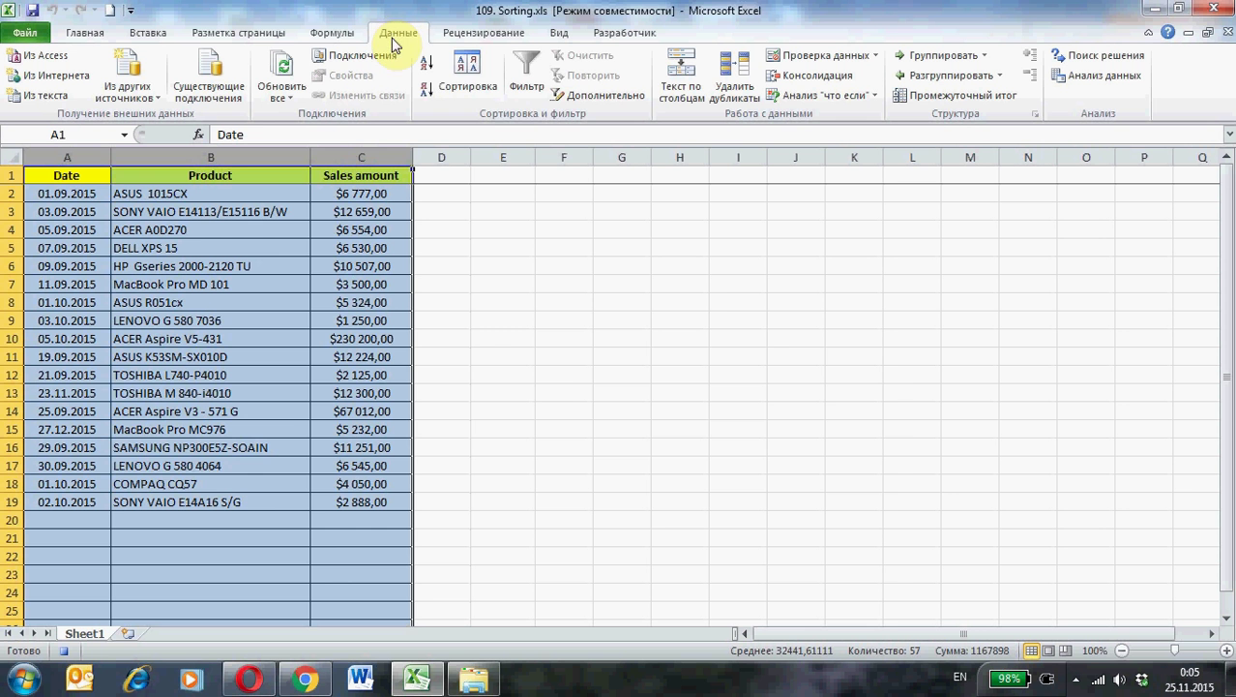
{"action": "left_click", "coordinate": [468, 75]}
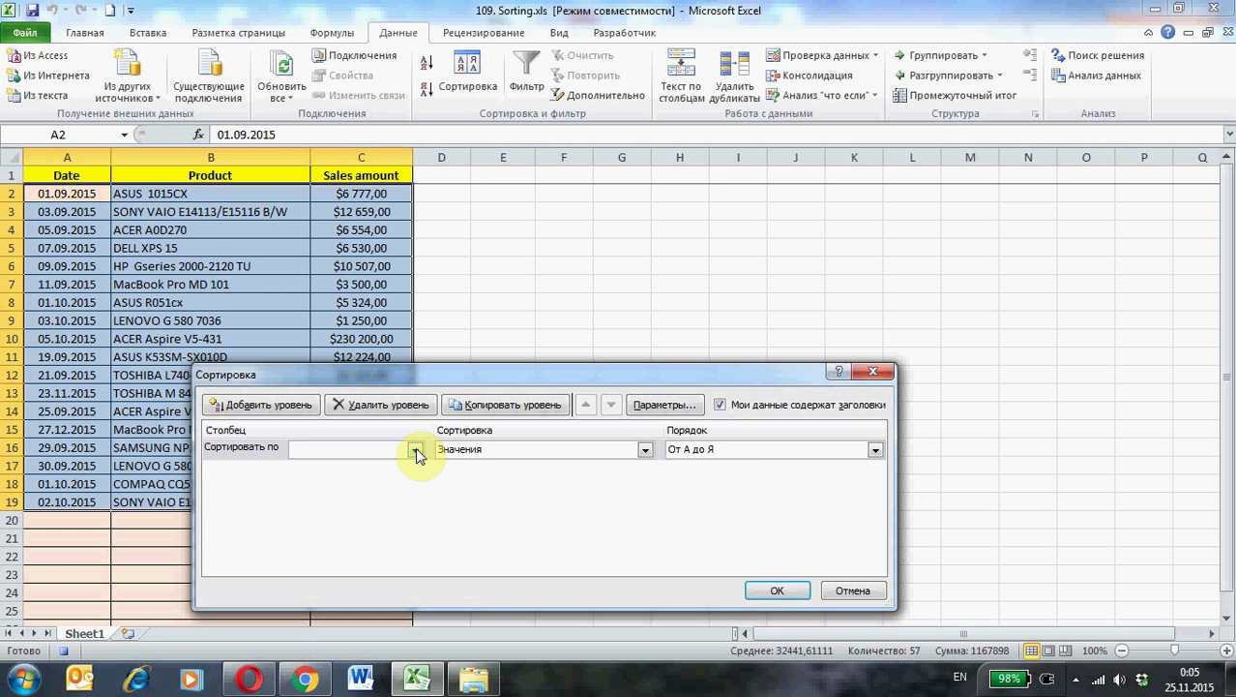
{"action": "left_click", "coordinate": [414, 449]}
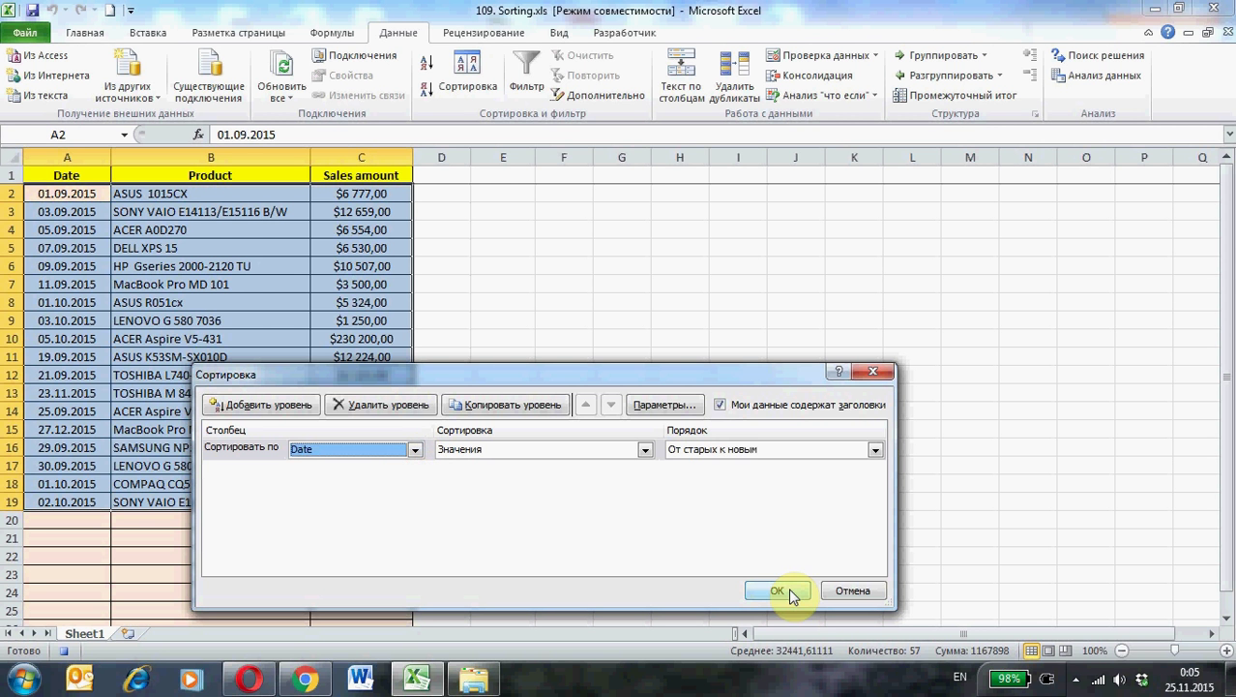
{"action": "left_click", "coordinate": [778, 590]}
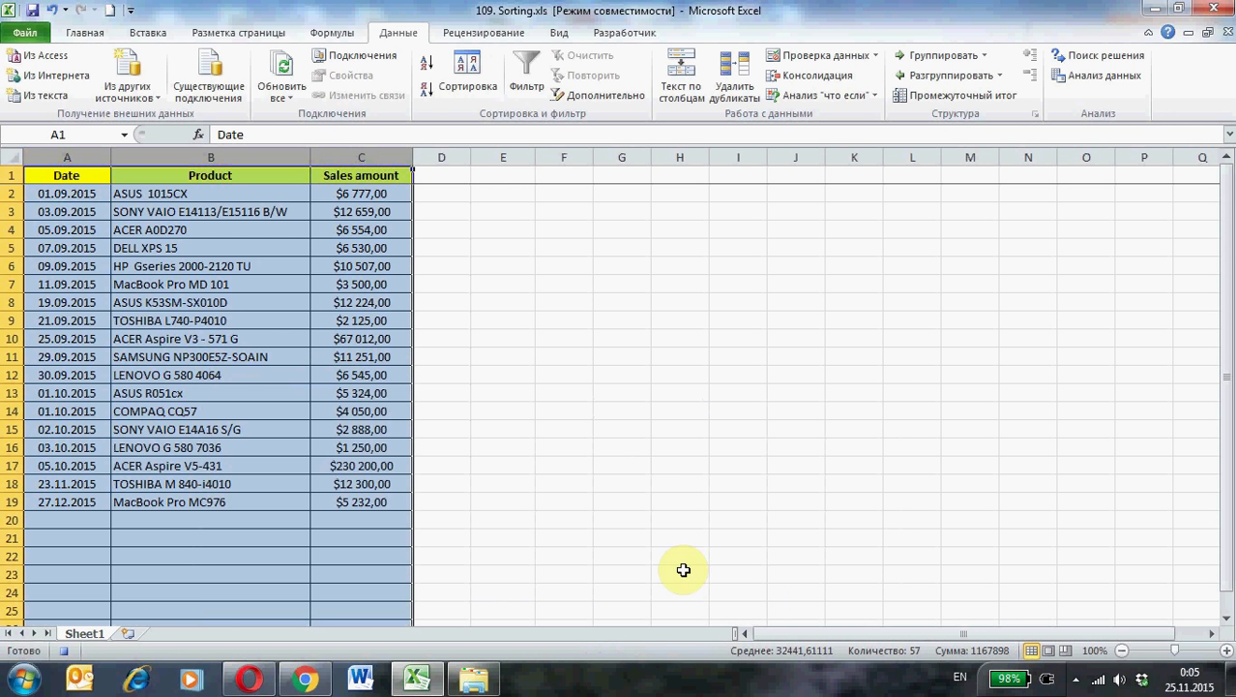
{"action": "mouse_move", "coordinate": [568, 554]}
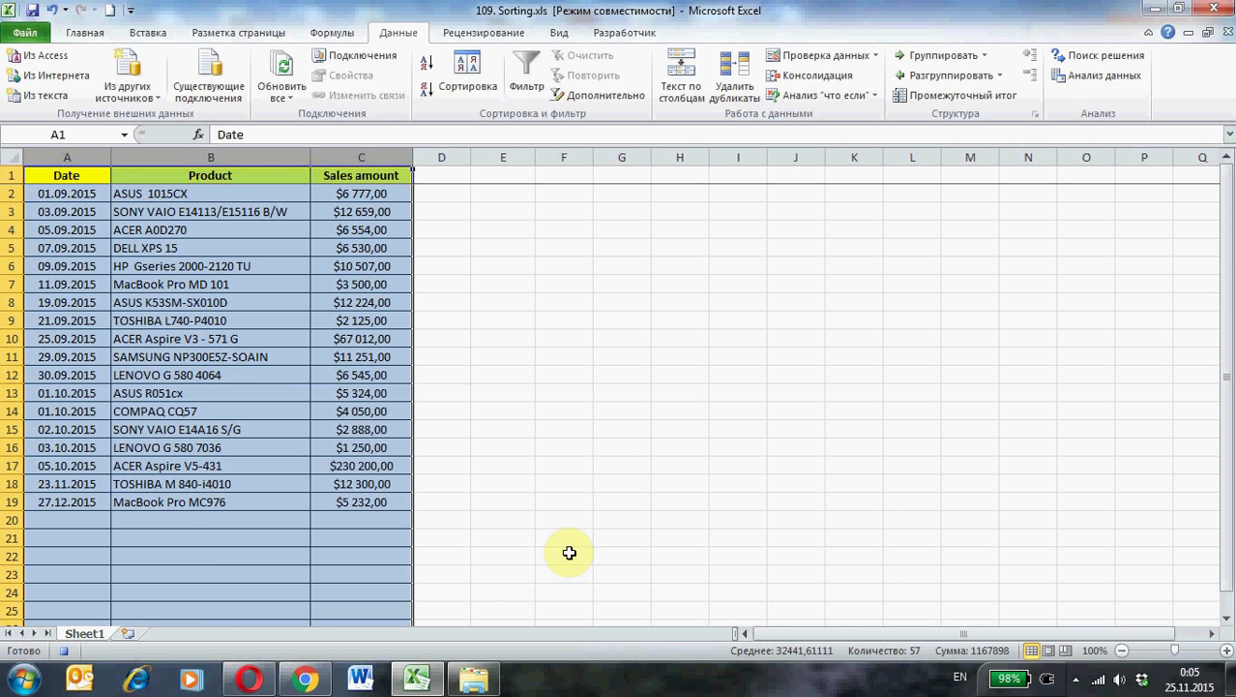
{"action": "mouse_move", "coordinate": [613, 467]}
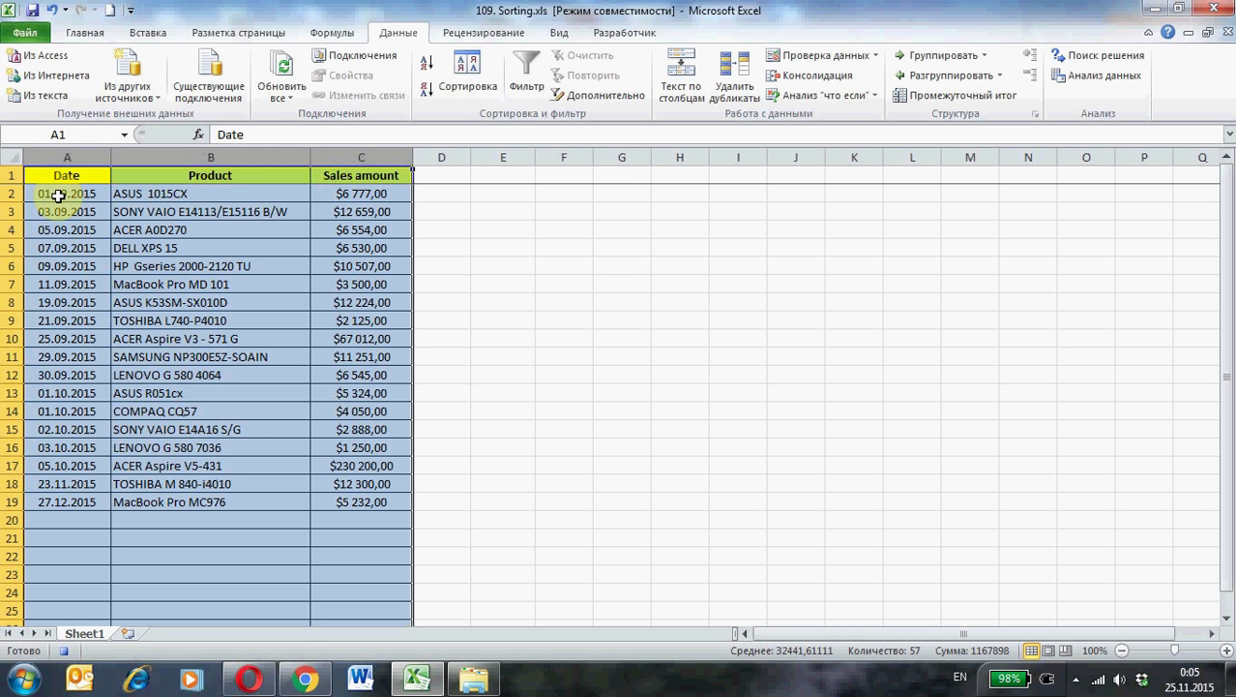
{"action": "left_click", "coordinate": [66, 174]}
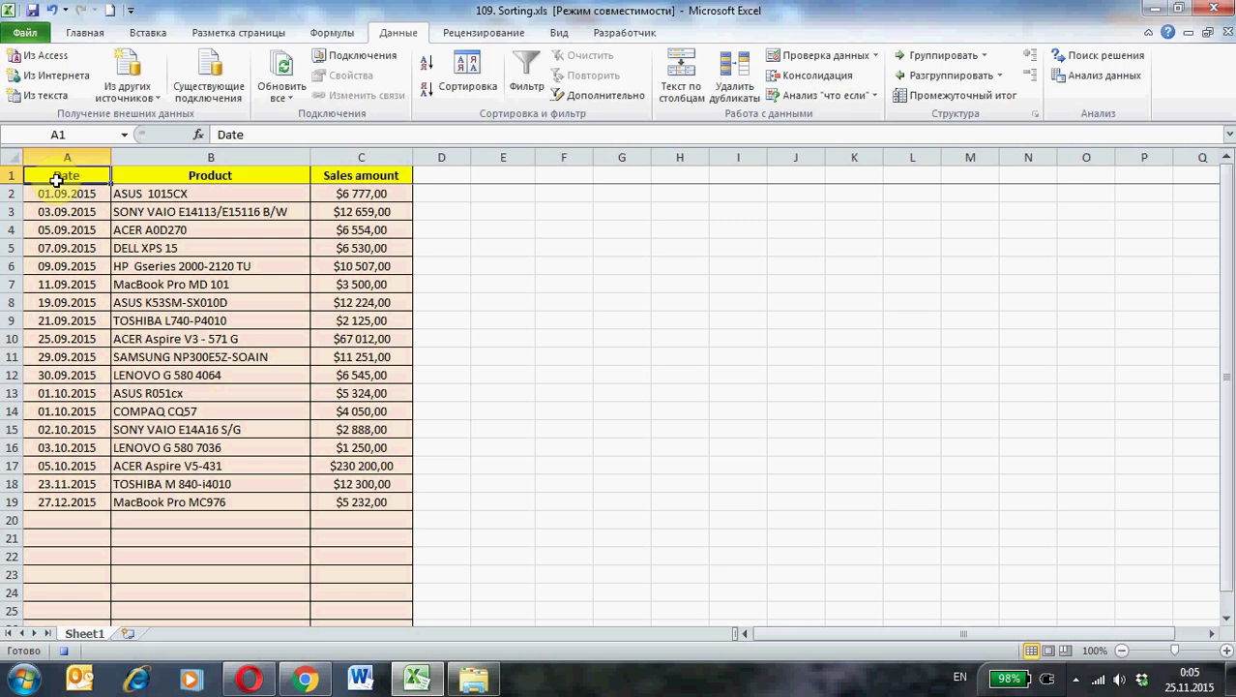
{"action": "left_click", "coordinate": [625, 31]}
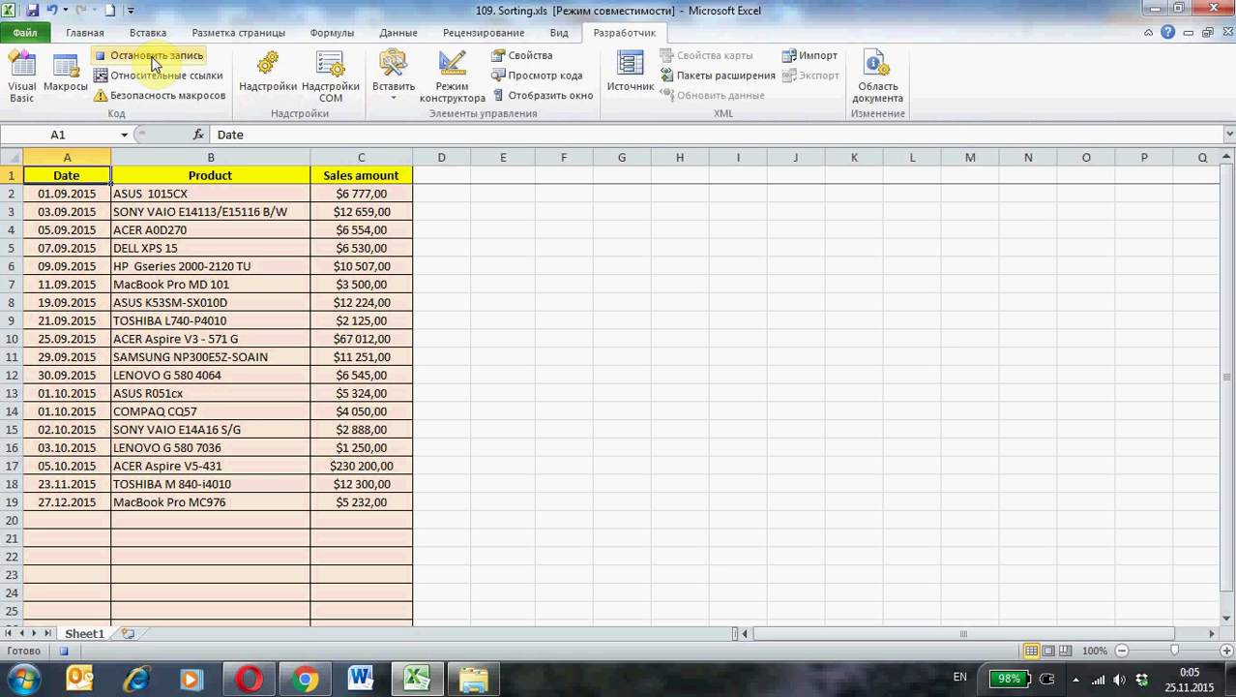
Step: Stop recording the Sort1 macro and select the Product header cell
{"action": "left_click", "coordinate": [155, 54]}
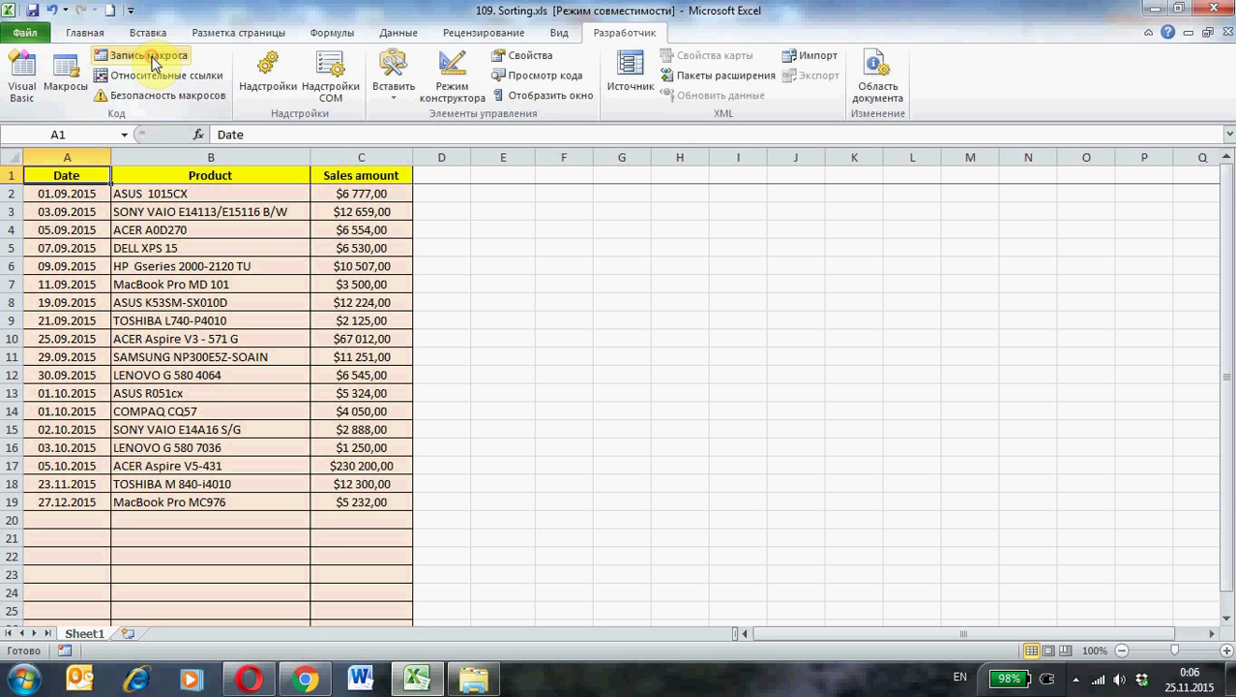
{"action": "mouse_move", "coordinate": [151, 54]}
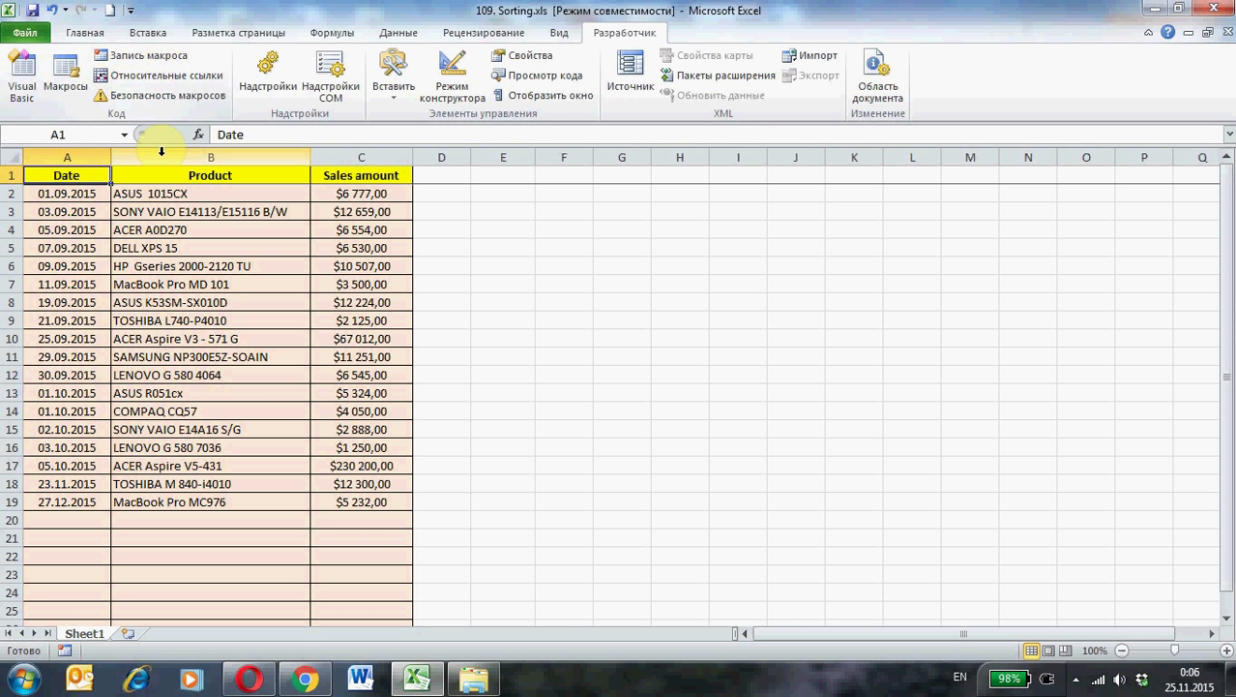
{"action": "left_click", "coordinate": [209, 174]}
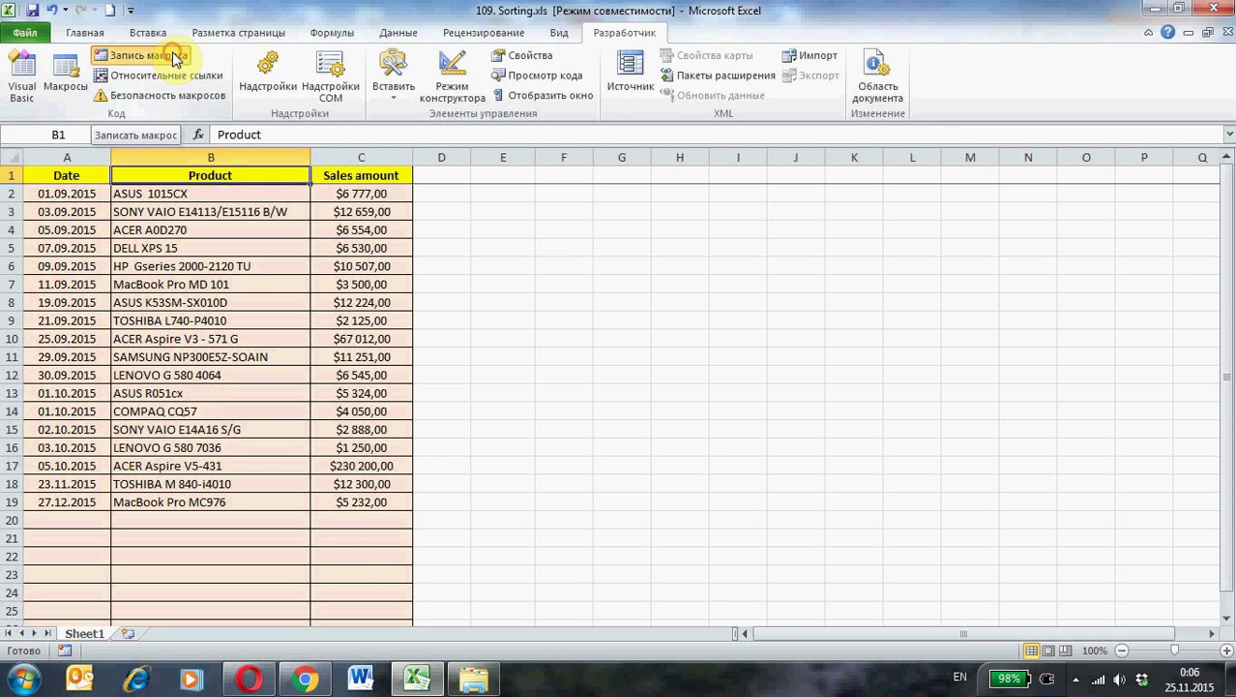
Step: Start recording a second macro named Sort2
{"action": "left_click", "coordinate": [145, 54]}
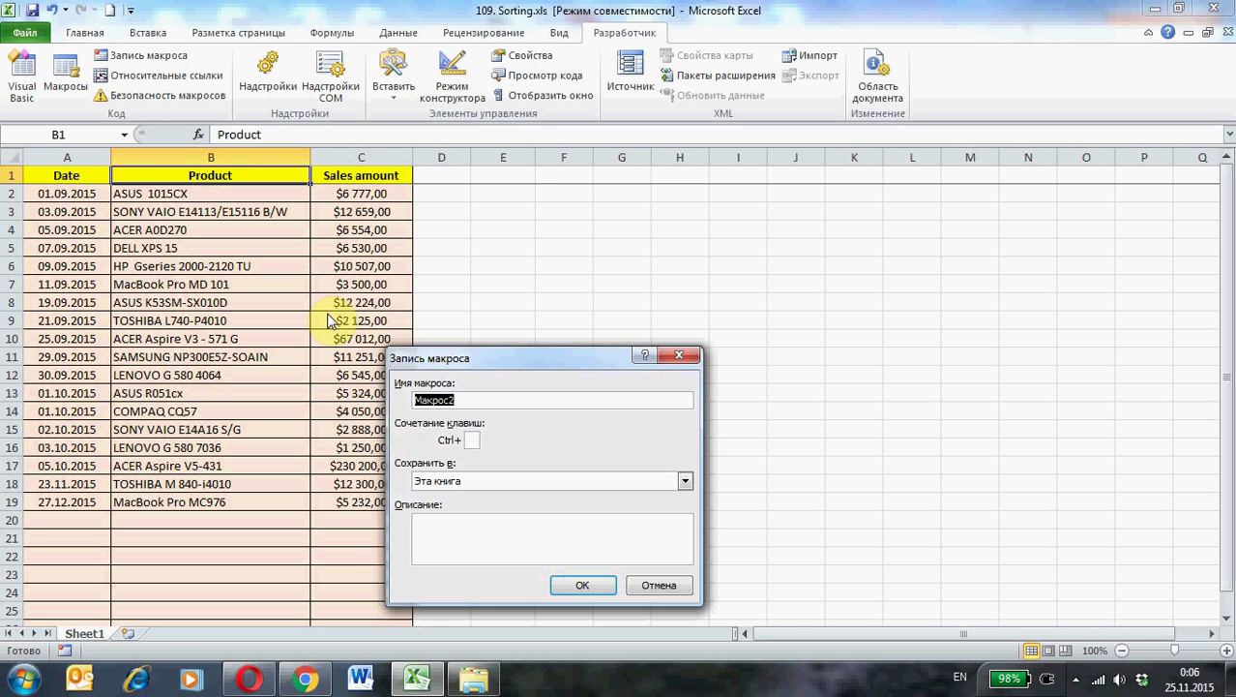
{"action": "type", "text": "Sort2"}
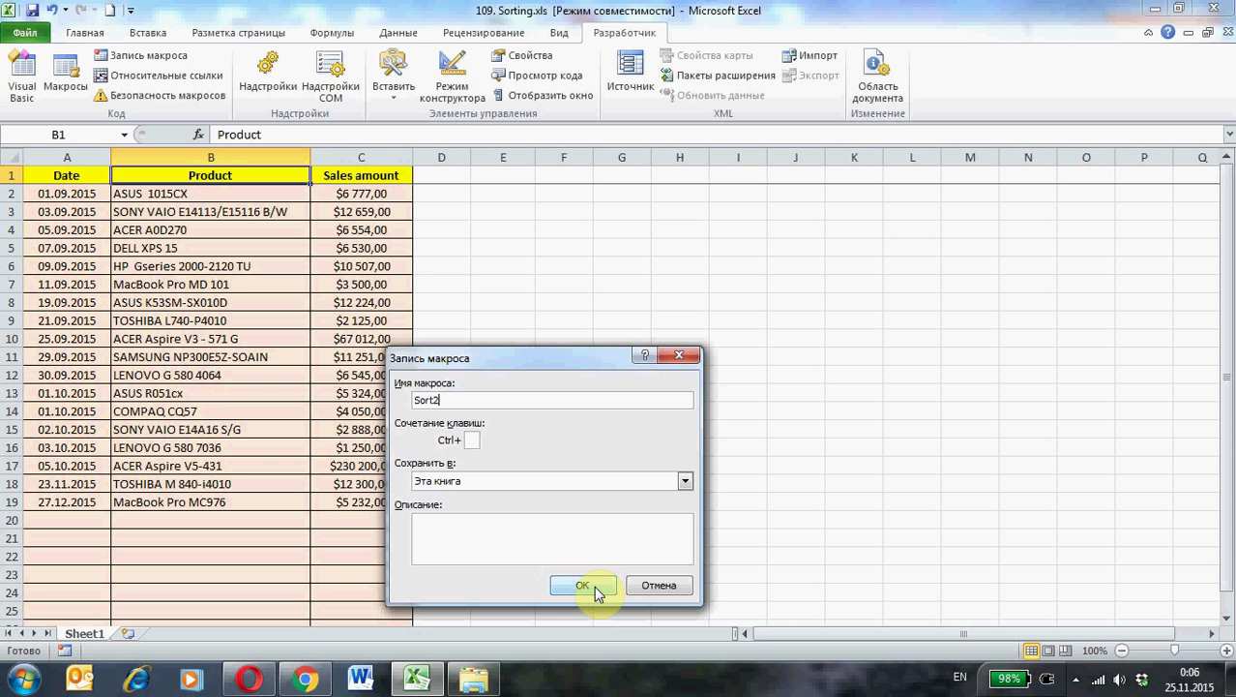
{"action": "left_click", "coordinate": [581, 585]}
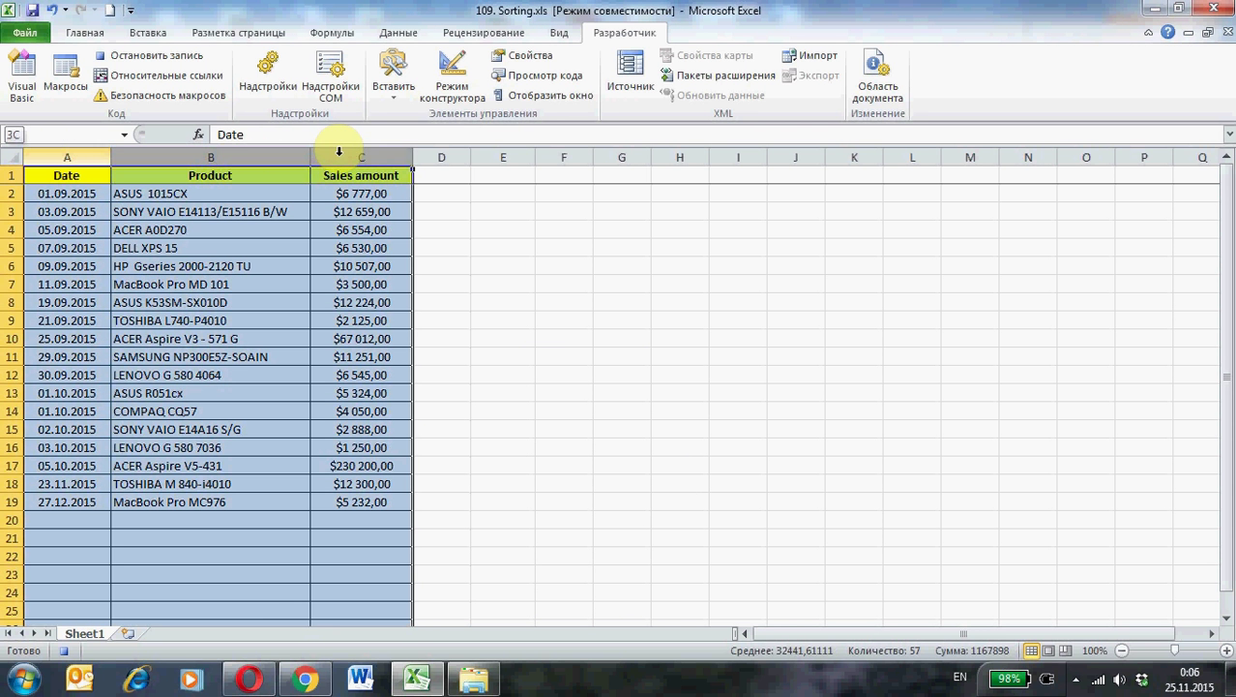
Step: Sort the table by Product from A to Z, then clear the column selection
{"action": "left_click", "coordinate": [66, 174]}
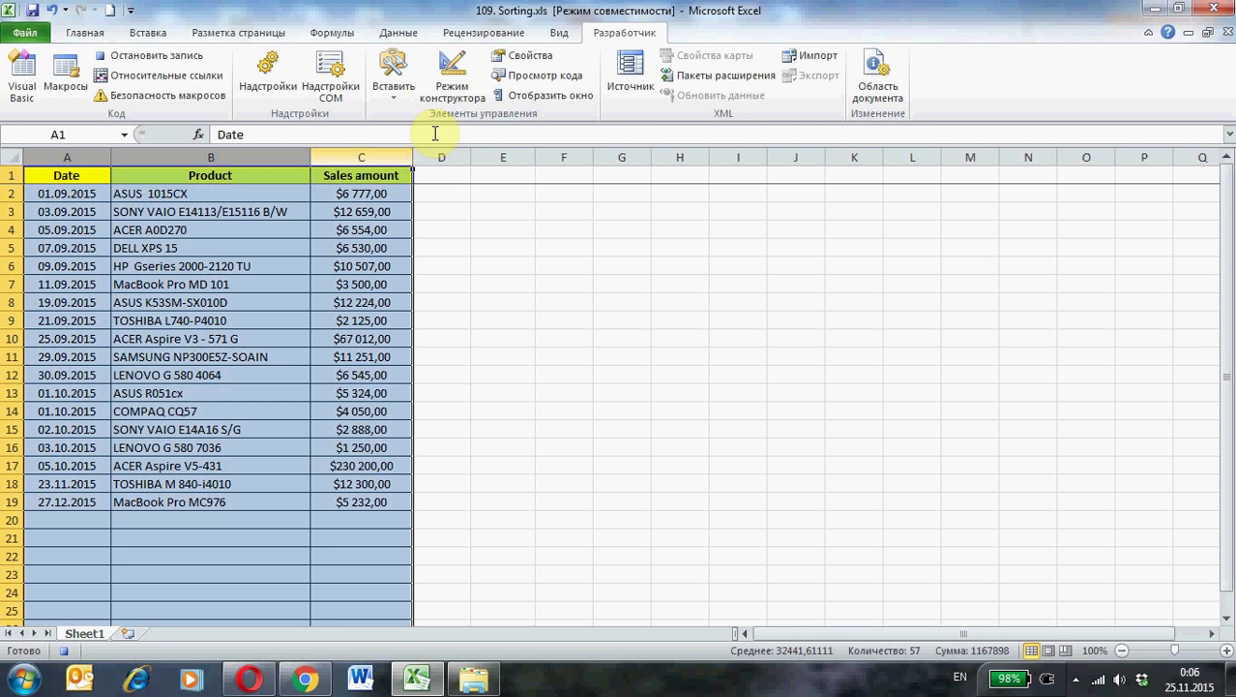
{"action": "left_click", "coordinate": [398, 31]}
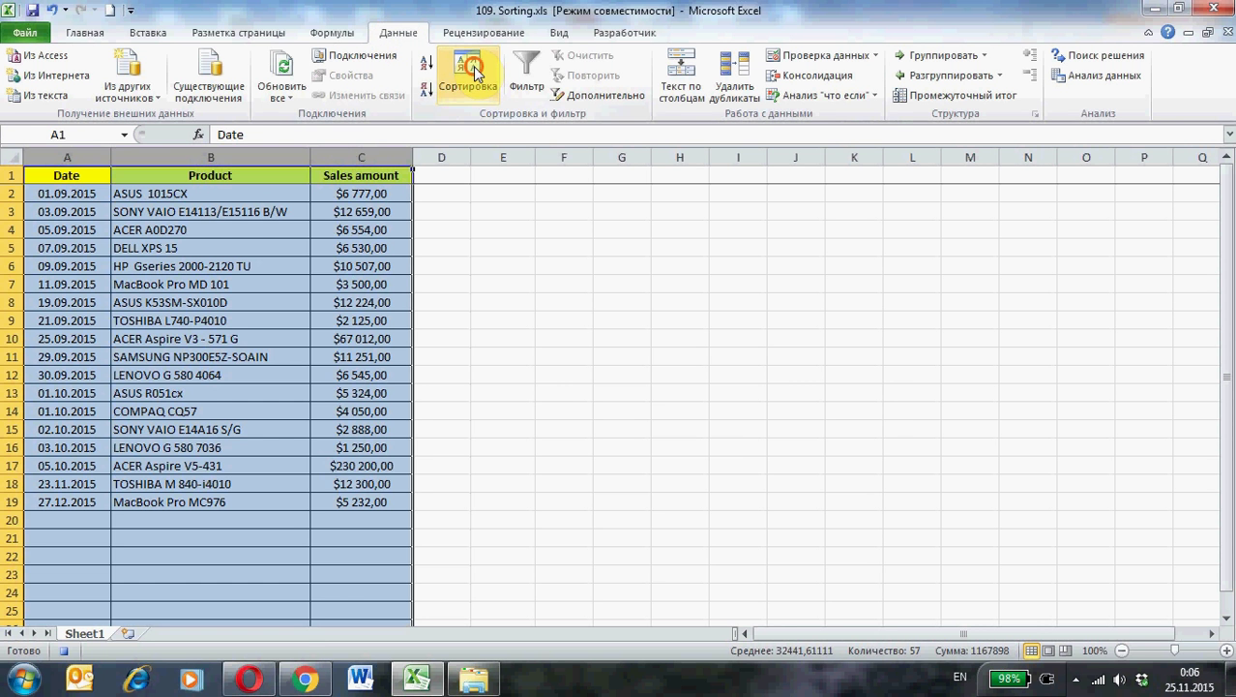
{"action": "left_click", "coordinate": [468, 75]}
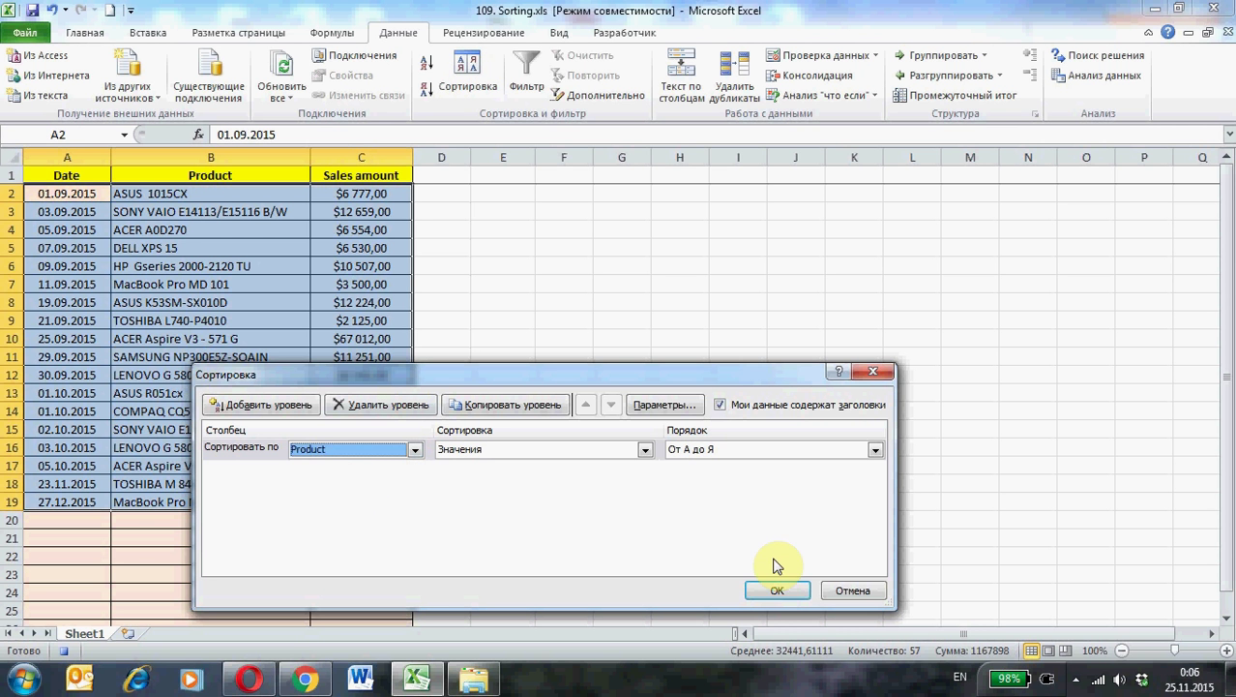
{"action": "left_click", "coordinate": [778, 590]}
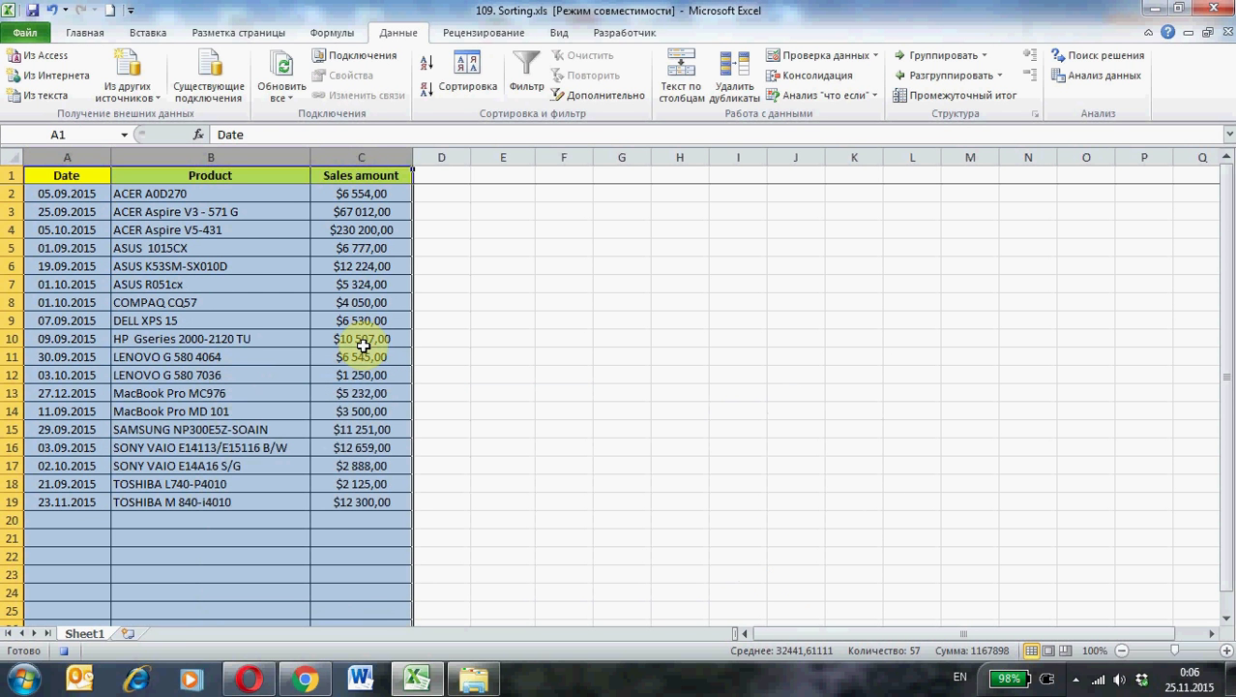
{"action": "left_click", "coordinate": [67, 174]}
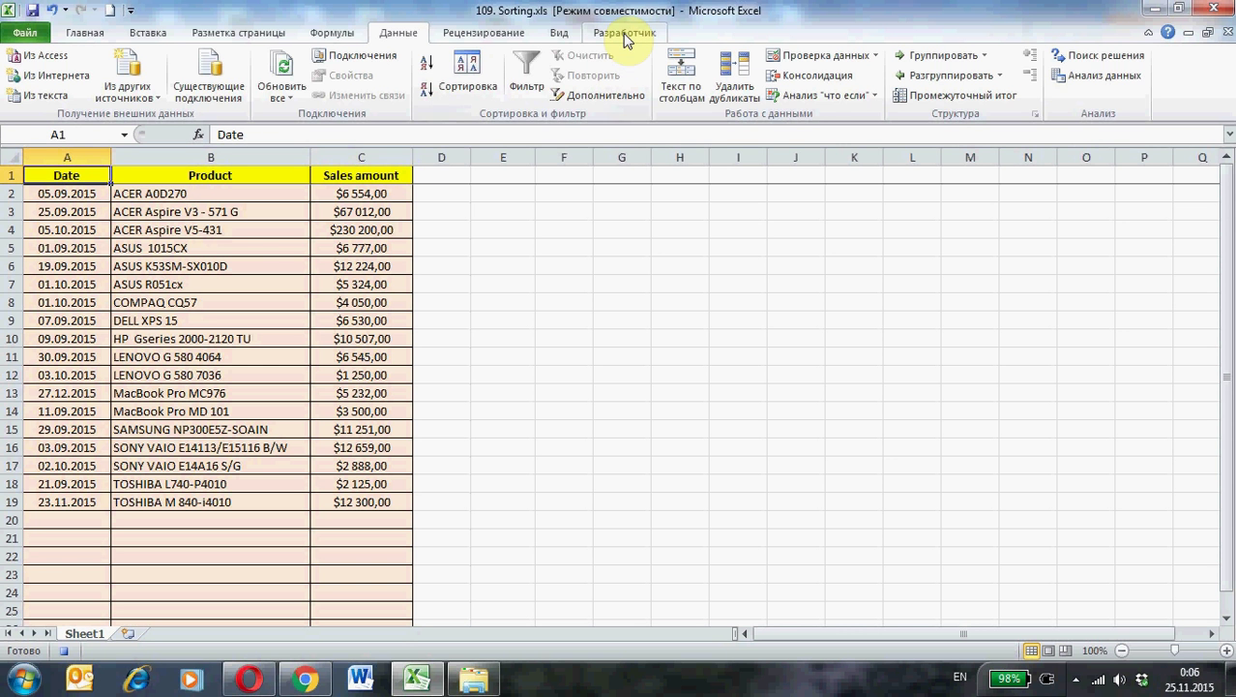
Step: Stop recording the Sort2 macro and select the Sales amount header
{"action": "left_click", "coordinate": [623, 31]}
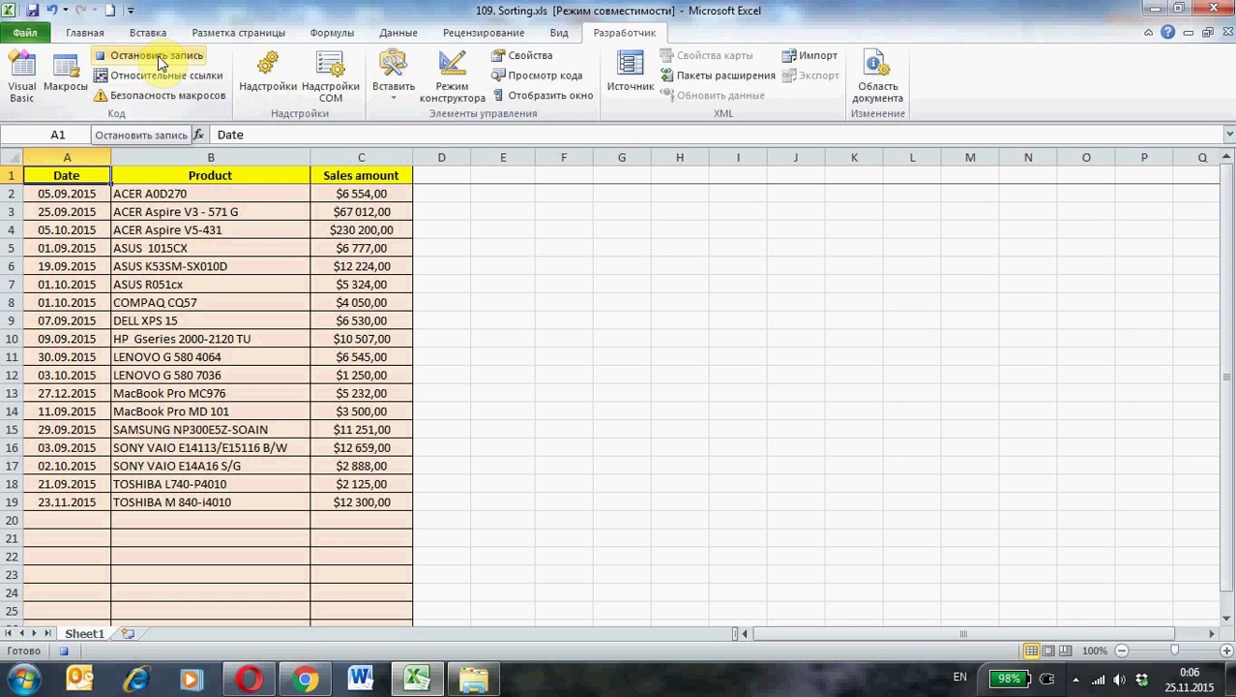
{"action": "left_click", "coordinate": [156, 54]}
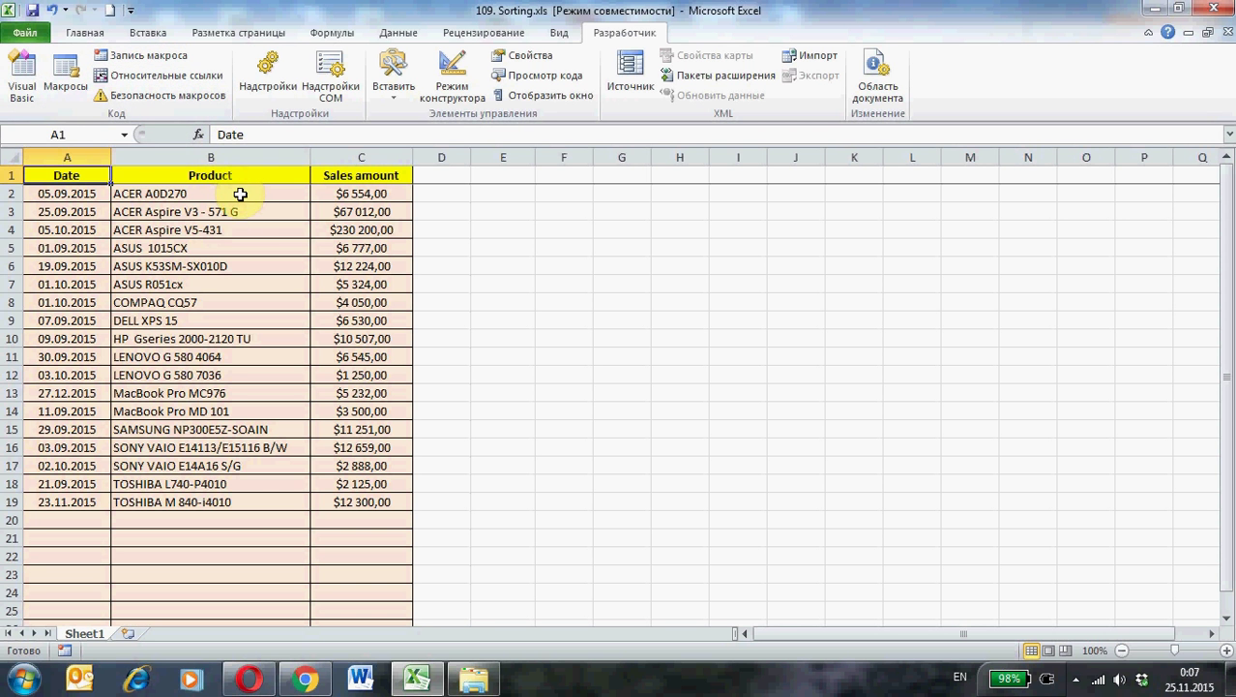
{"action": "left_click_drag", "start_coordinate": [240, 193], "coordinate": [259, 501]}
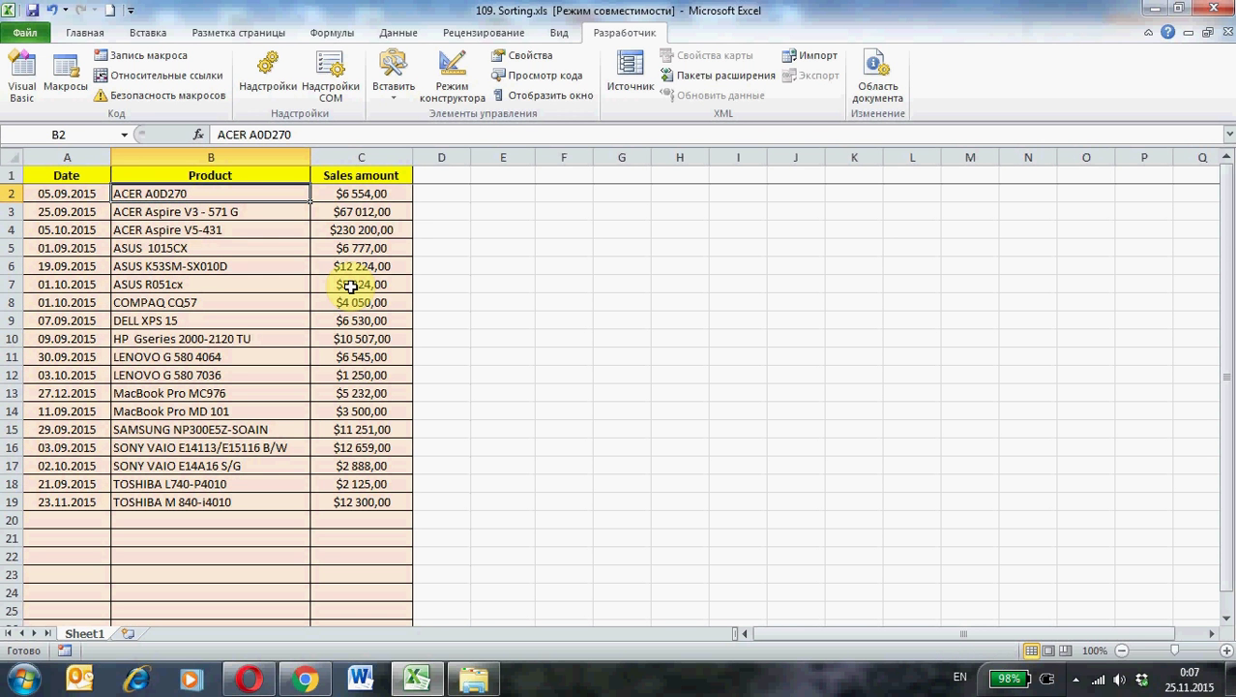
{"action": "left_click", "coordinate": [360, 174]}
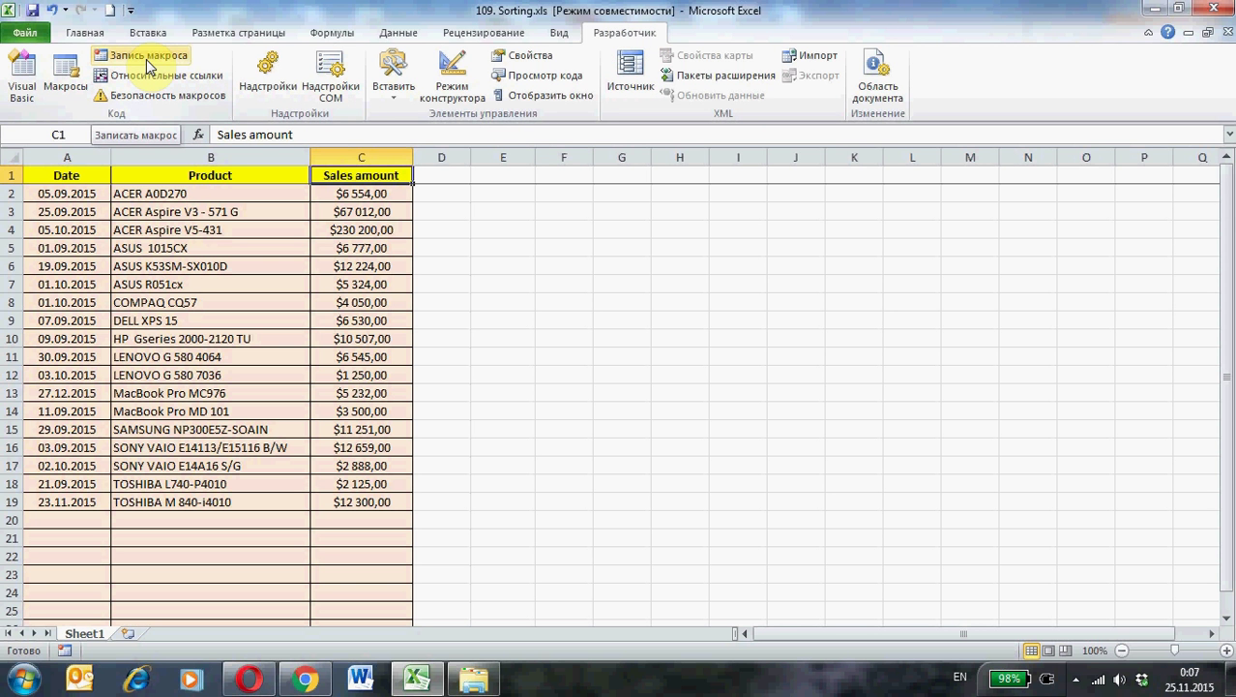
Step: Start recording a third macro named Sort3
{"action": "left_click", "coordinate": [147, 54]}
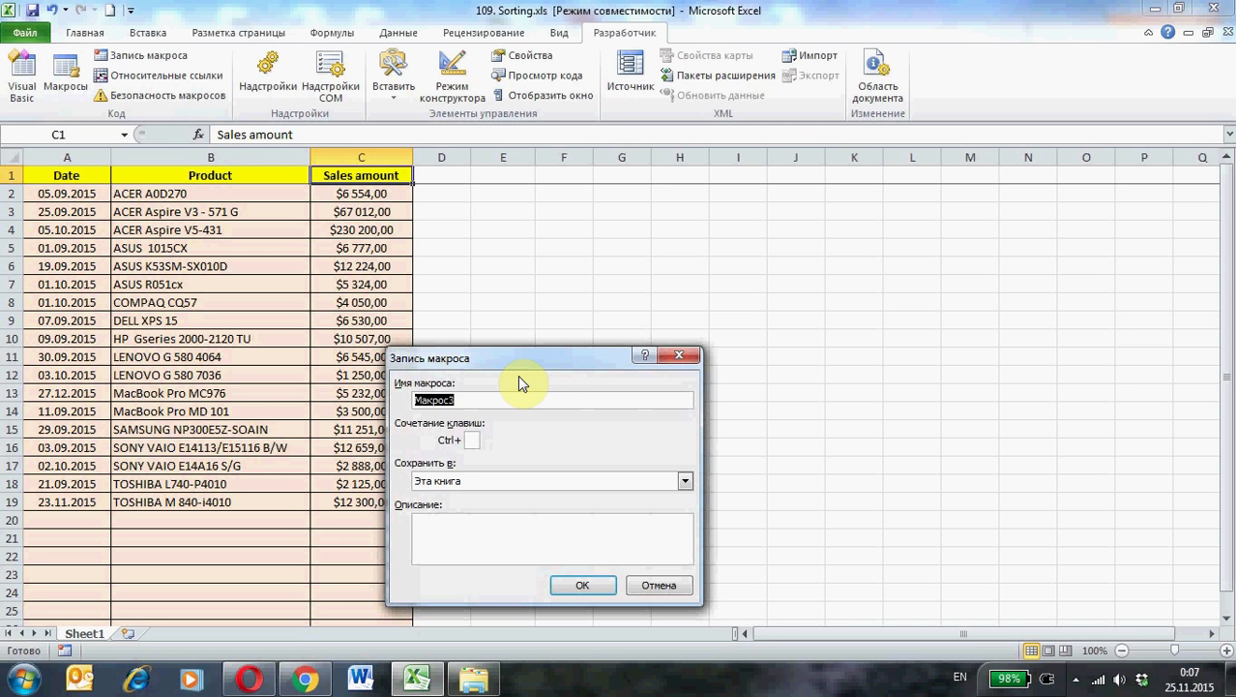
{"action": "type", "text": "Sort3"}
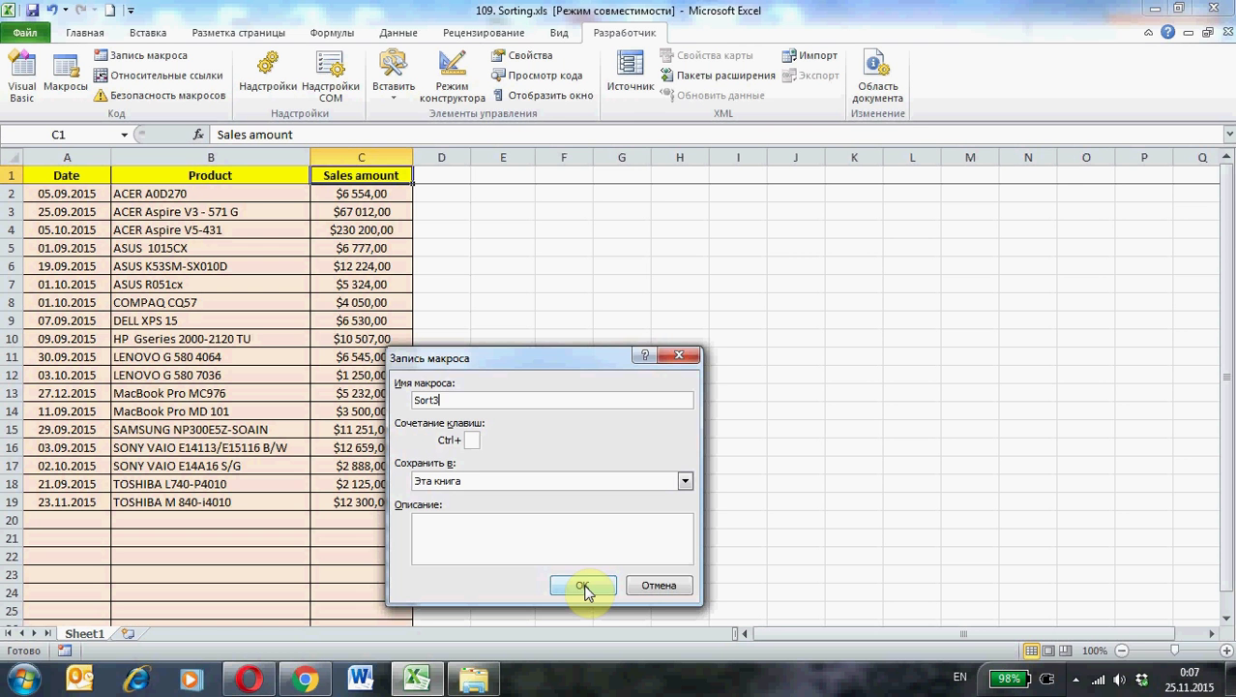
{"action": "left_click", "coordinate": [582, 585]}
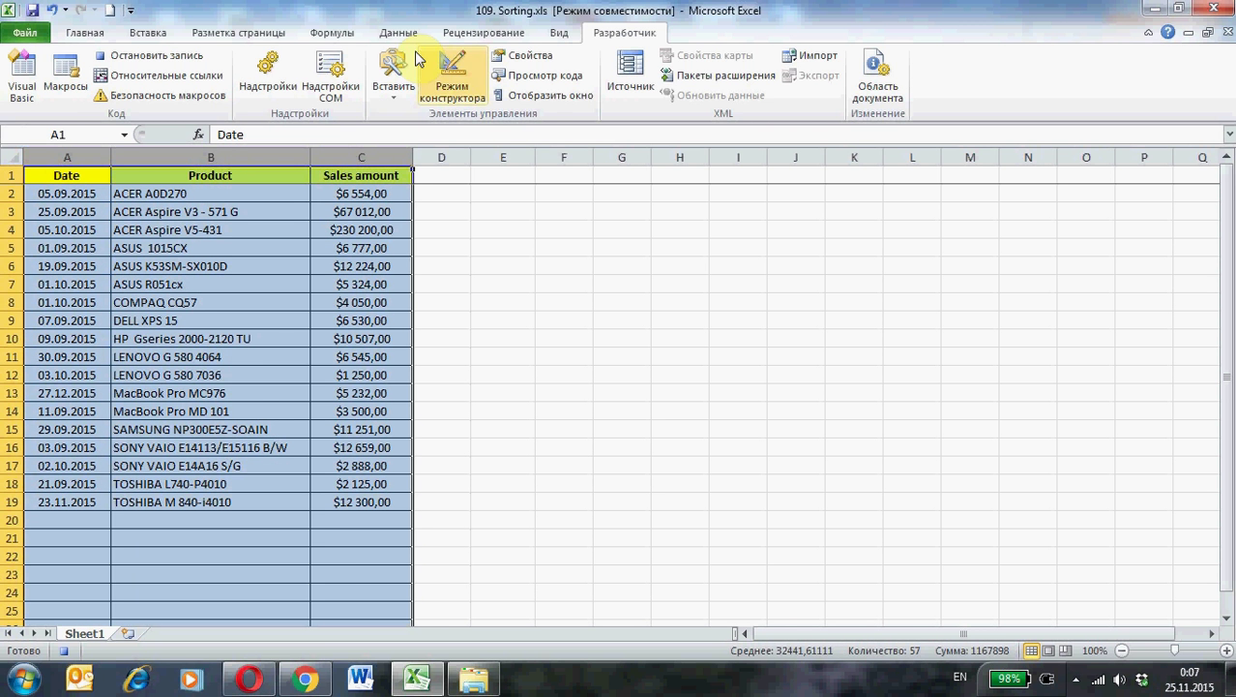
Step: Sort the table by Sales amount from smallest to largest and clear the selection
{"action": "left_click", "coordinate": [399, 31]}
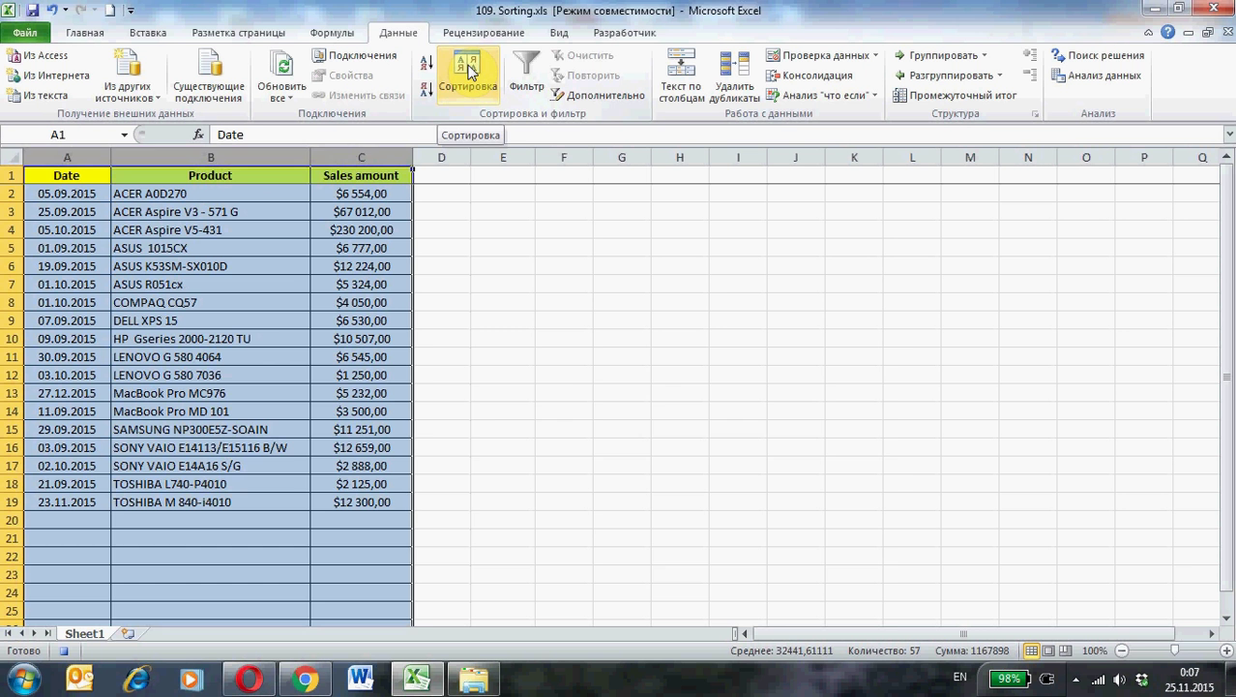
{"action": "left_click", "coordinate": [468, 73]}
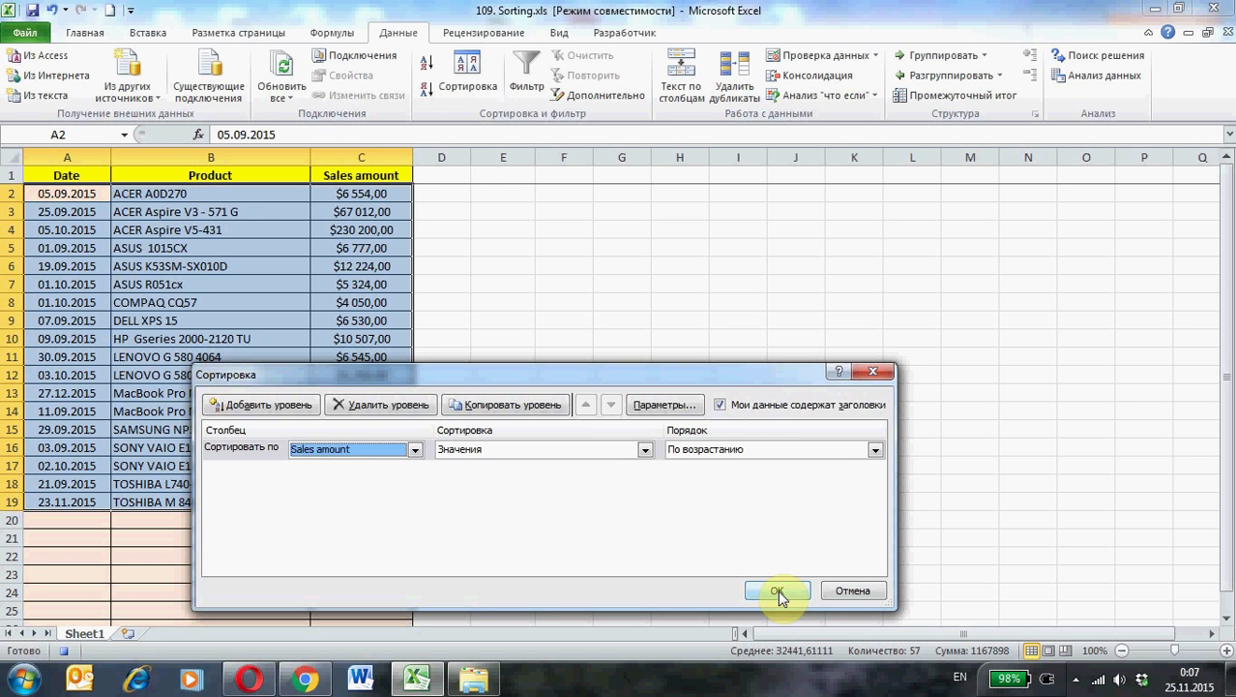
{"action": "left_click", "coordinate": [778, 590]}
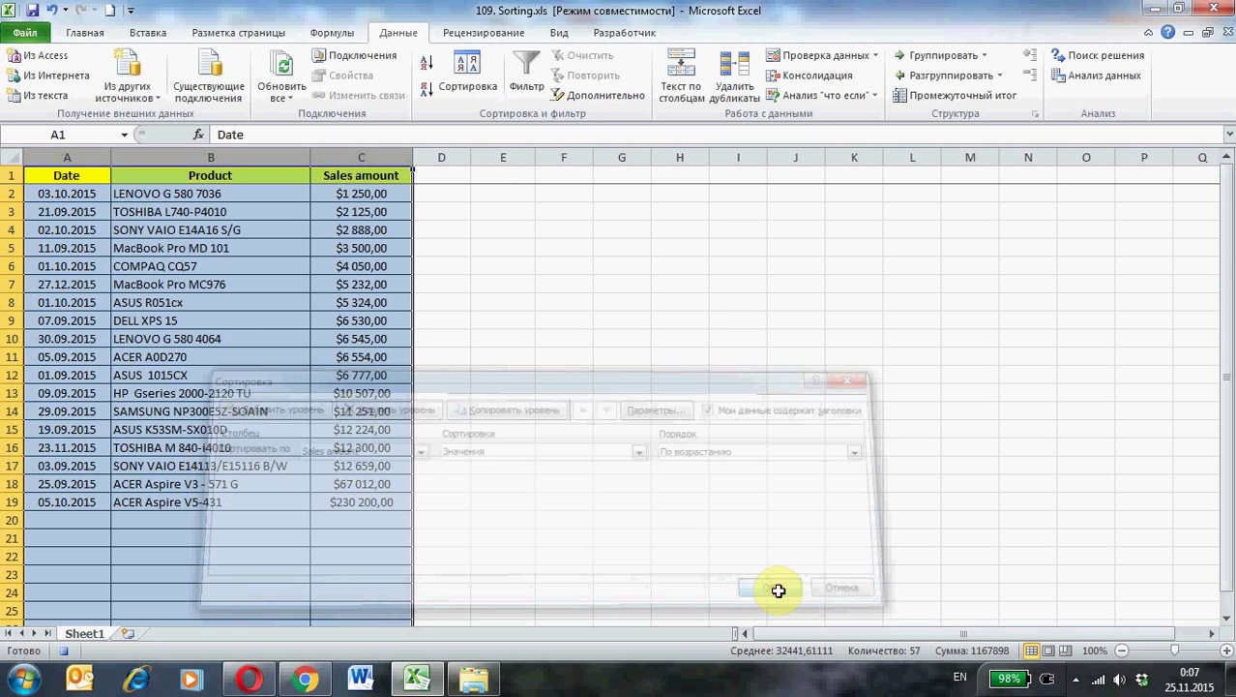
{"action": "left_click", "coordinate": [778, 588]}
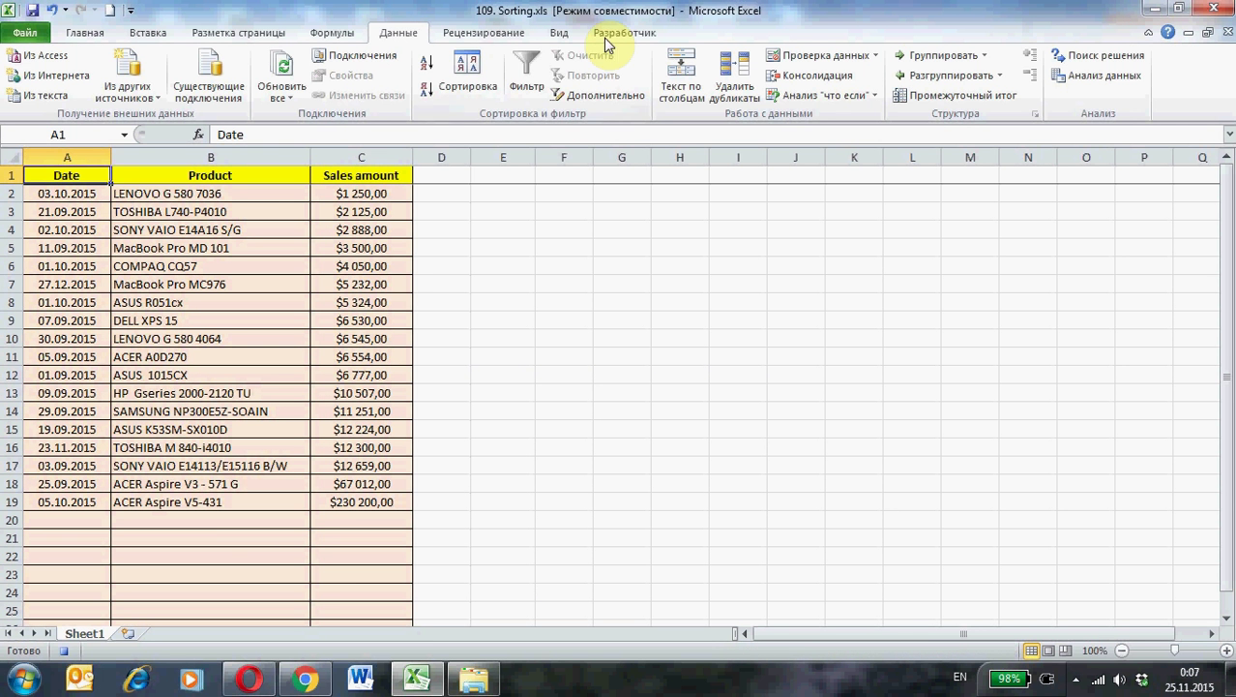
Step: Stop recording the Sort3 macro
{"action": "left_click", "coordinate": [623, 31]}
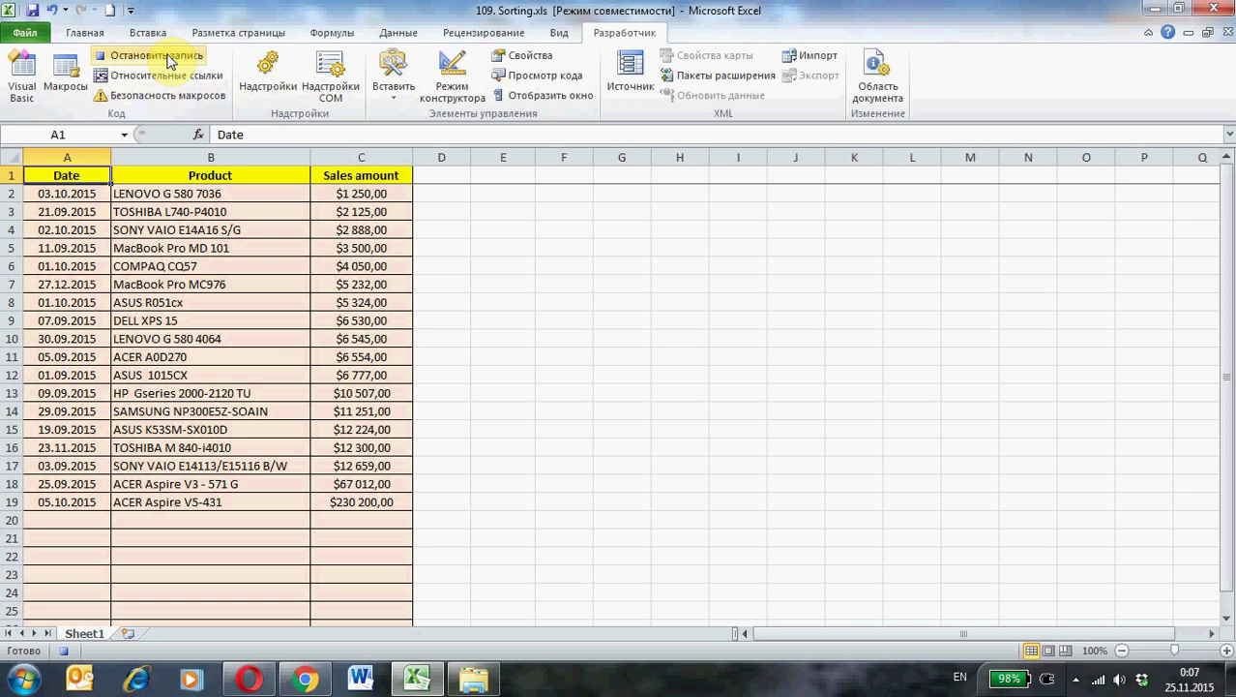
{"action": "left_click", "coordinate": [155, 54]}
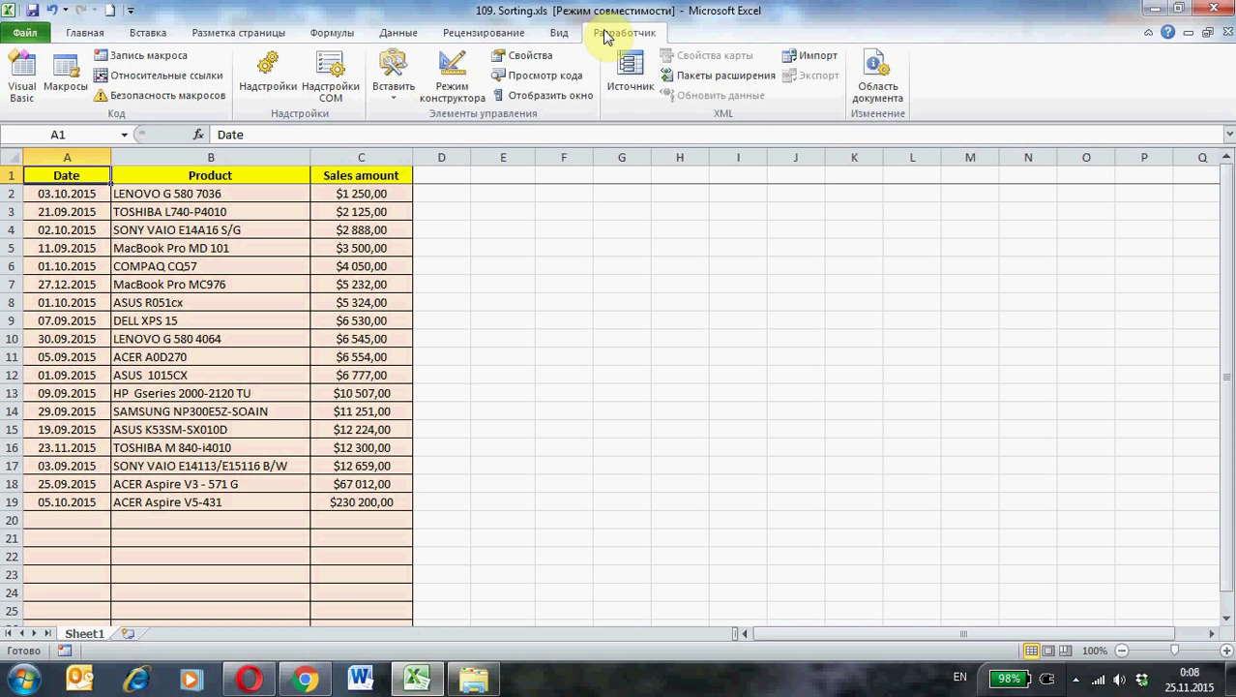
Step: Draw a form button beside the table, assign the Sort1 macro and caption it Sort 1
{"action": "left_click", "coordinate": [395, 73]}
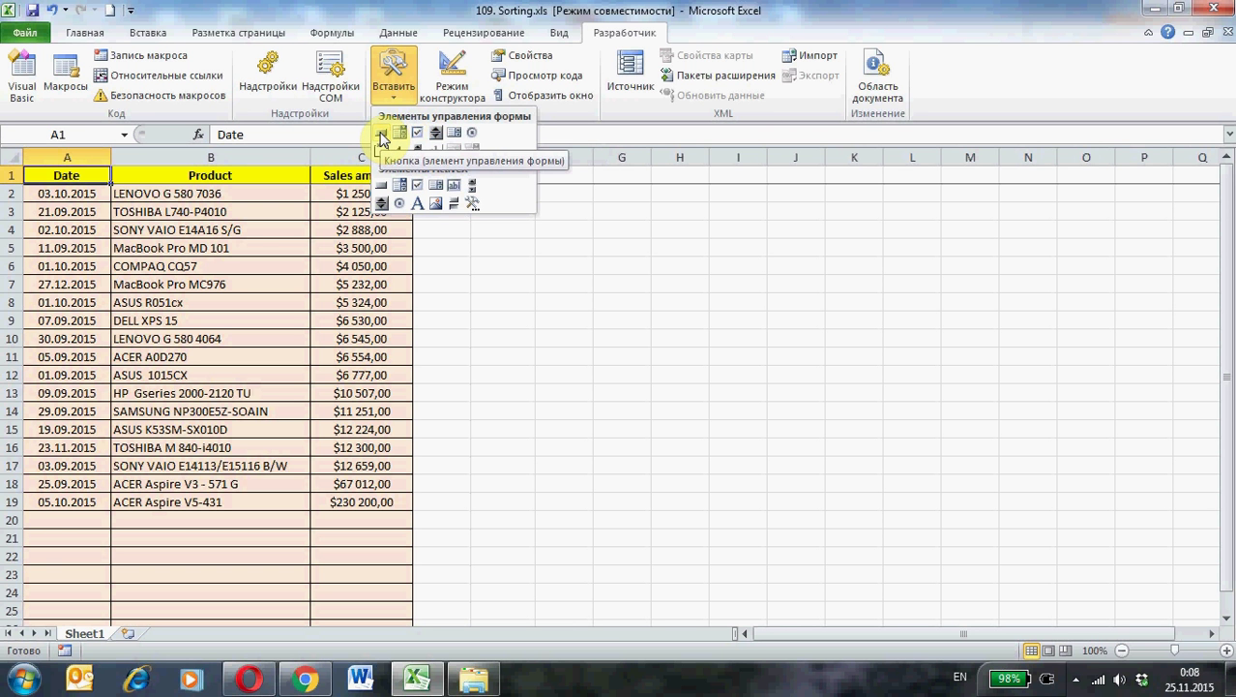
{"action": "left_click", "coordinate": [381, 131]}
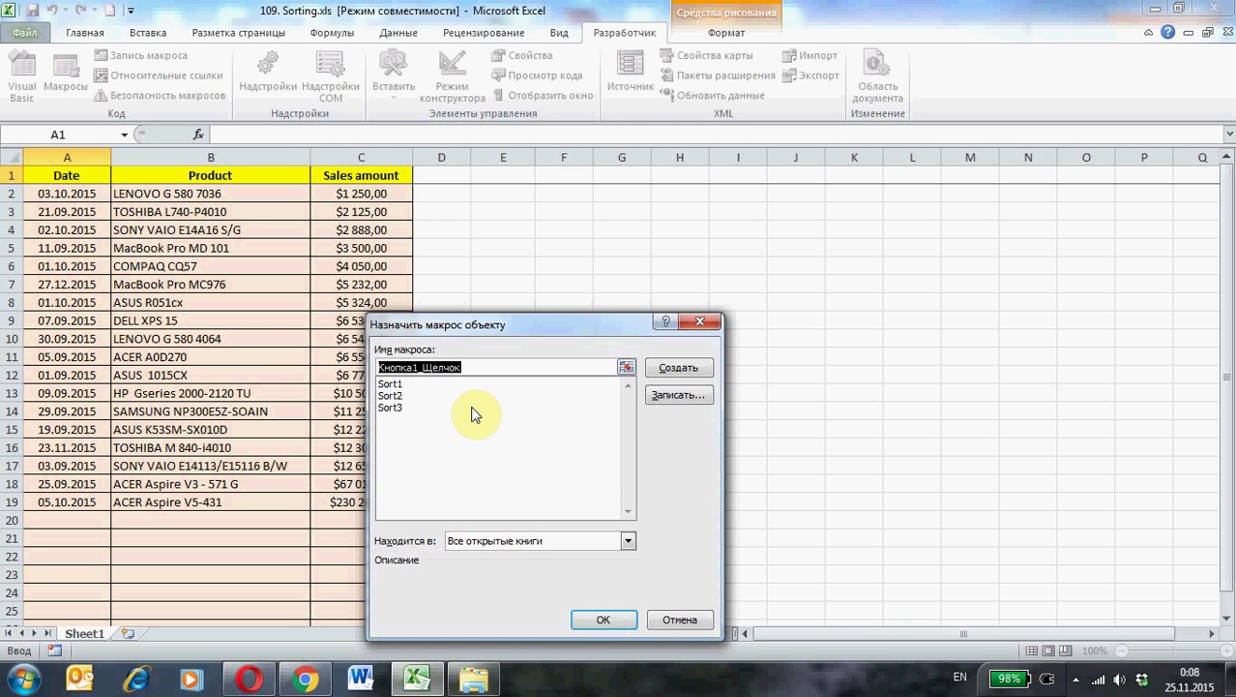
{"action": "mouse_move", "coordinate": [377, 449]}
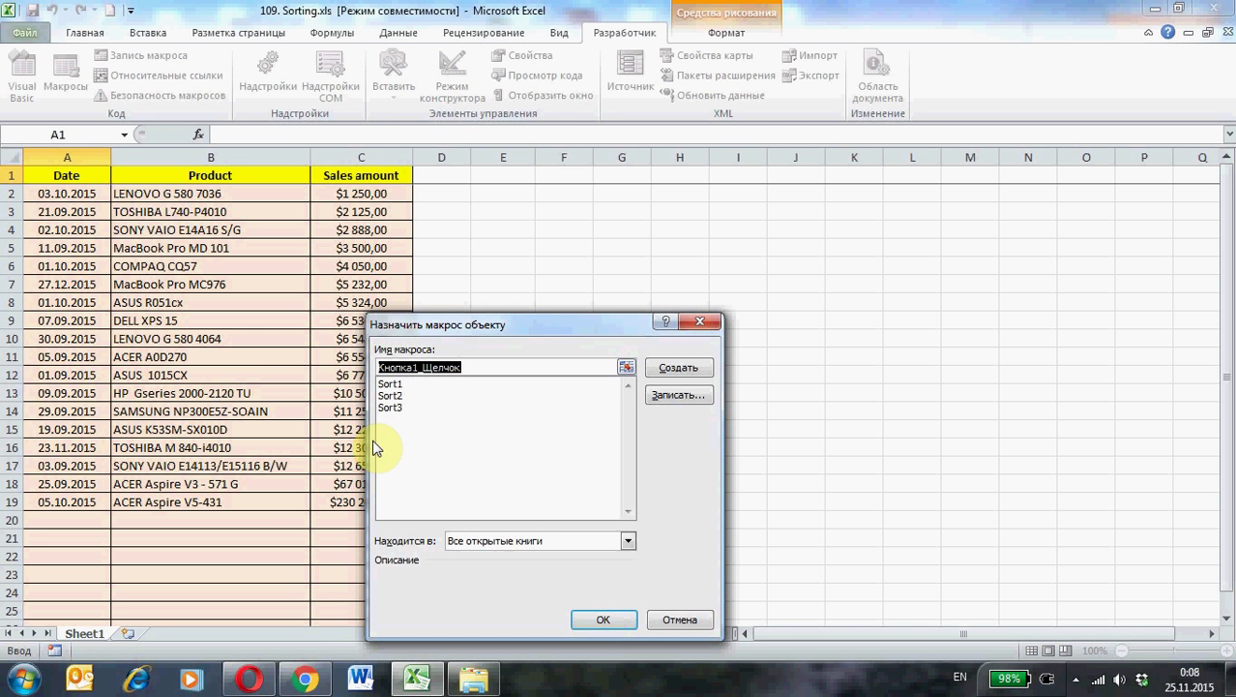
{"action": "mouse_move", "coordinate": [397, 443]}
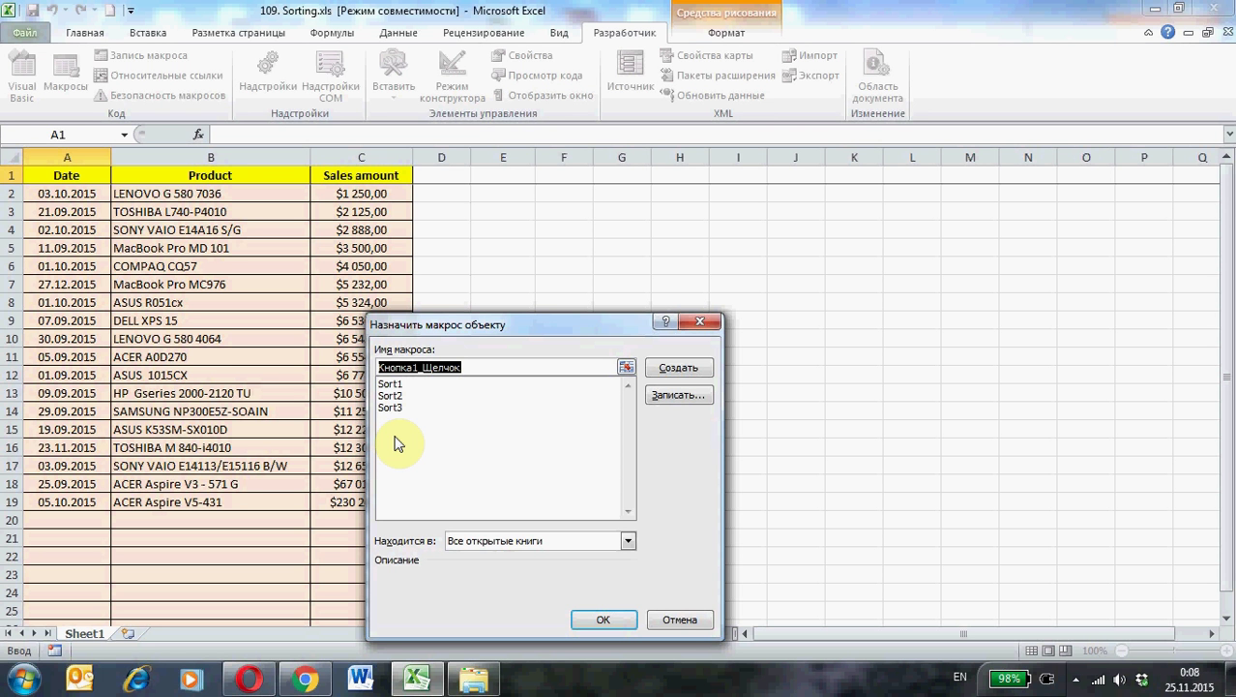
{"action": "left_click", "coordinate": [391, 383]}
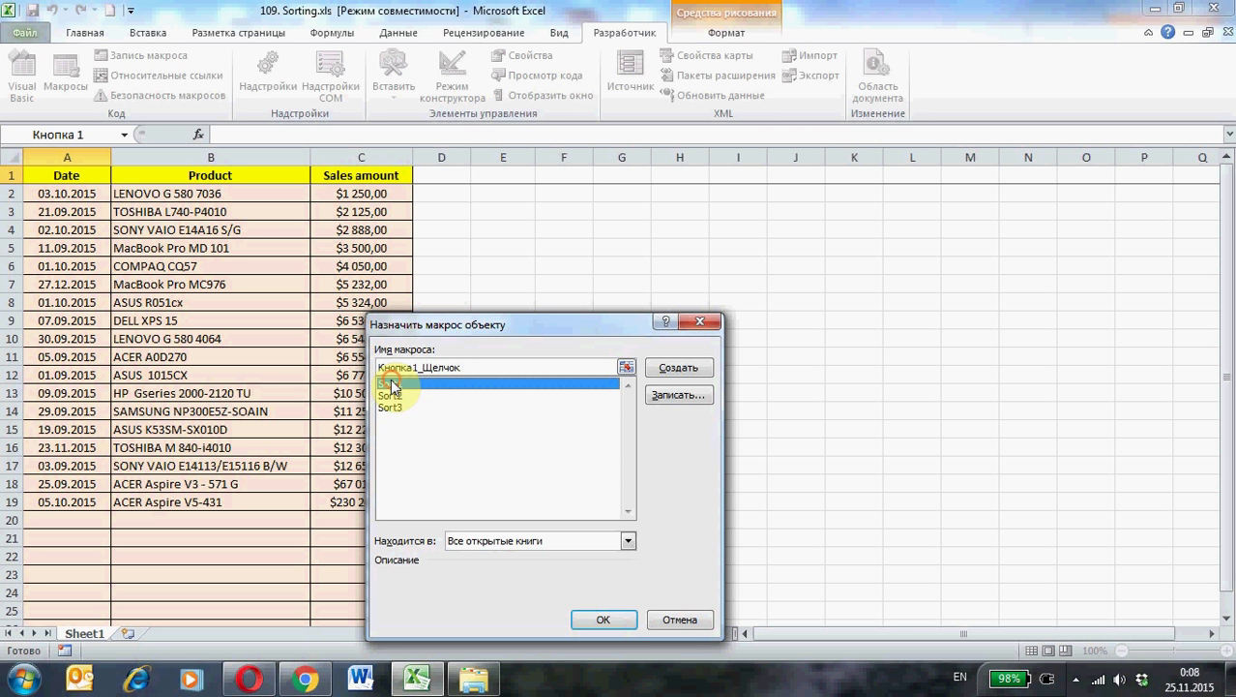
{"action": "left_click", "coordinate": [391, 383]}
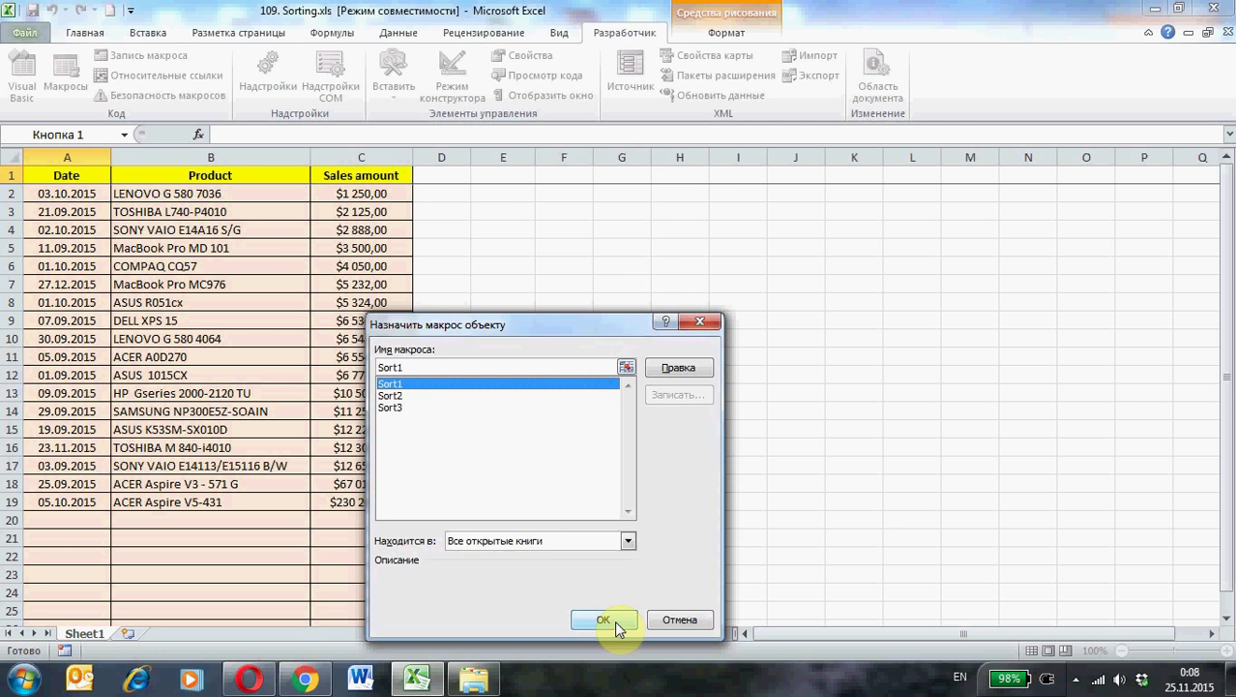
{"action": "left_click", "coordinate": [603, 620]}
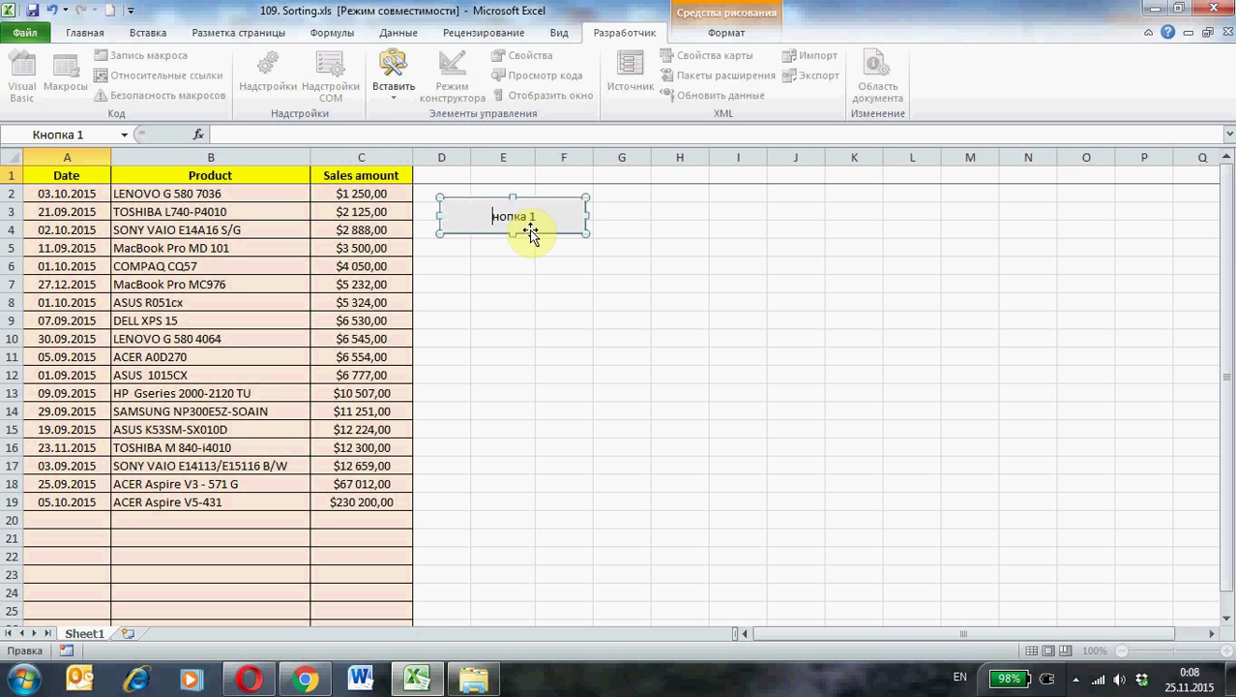
{"action": "type", "text": "Sort 1"}
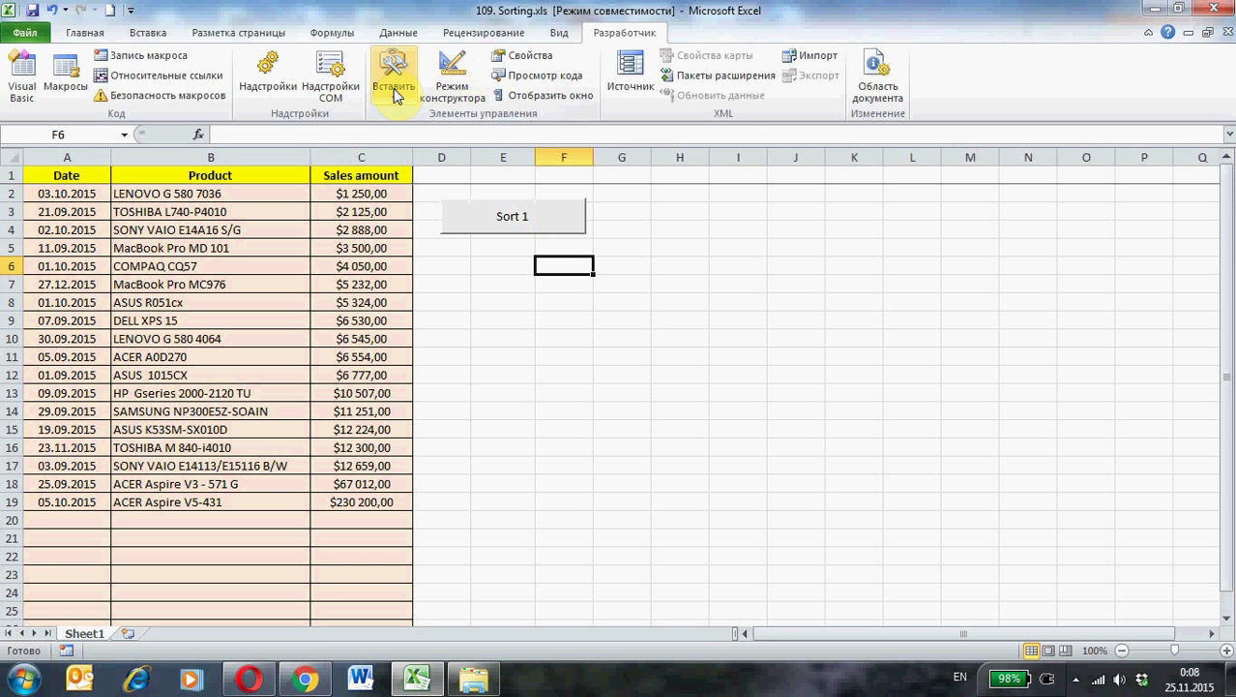
Step: Draw a second form button below Sort 1, assign Sort2 and caption it Sort 2
{"action": "left_click", "coordinate": [392, 74]}
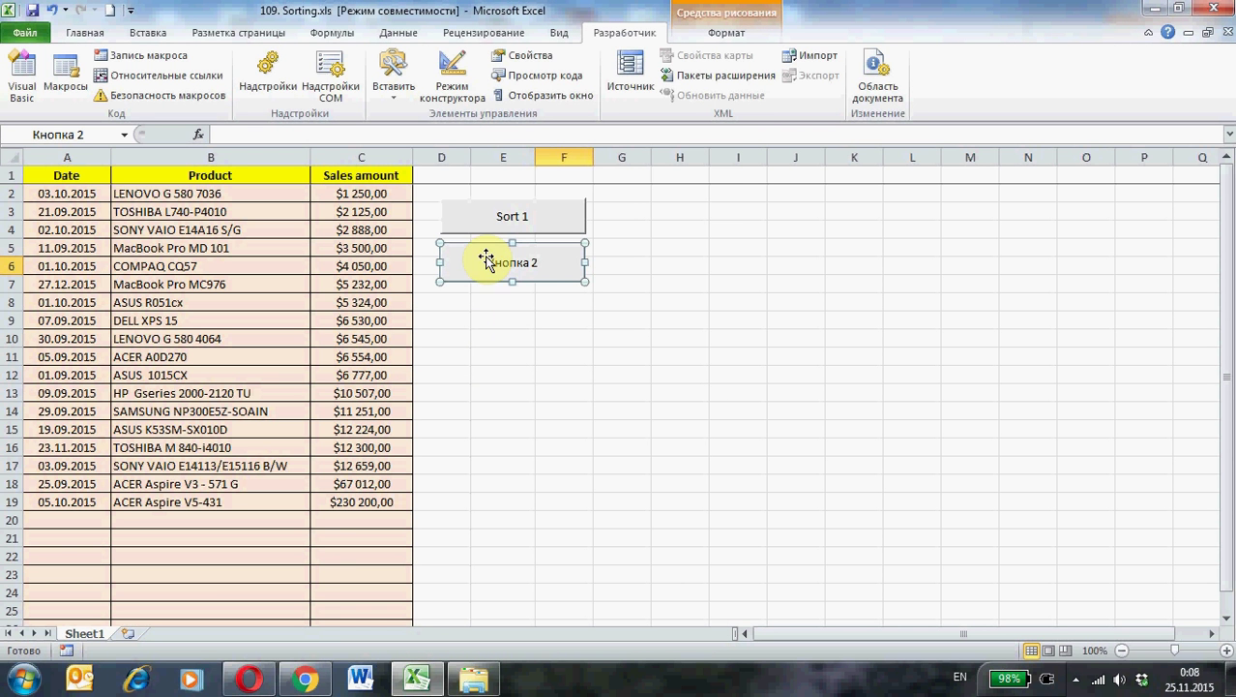
{"action": "double_click", "coordinate": [511, 263]}
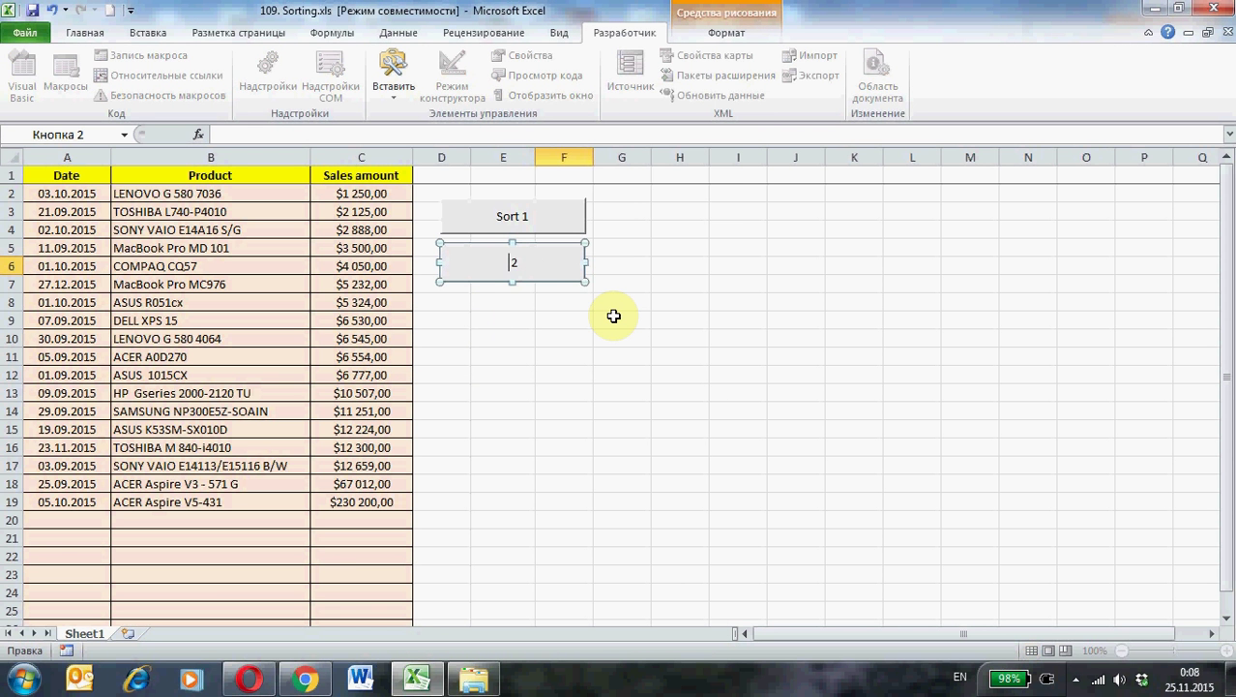
{"action": "type", "text": "Sort"}
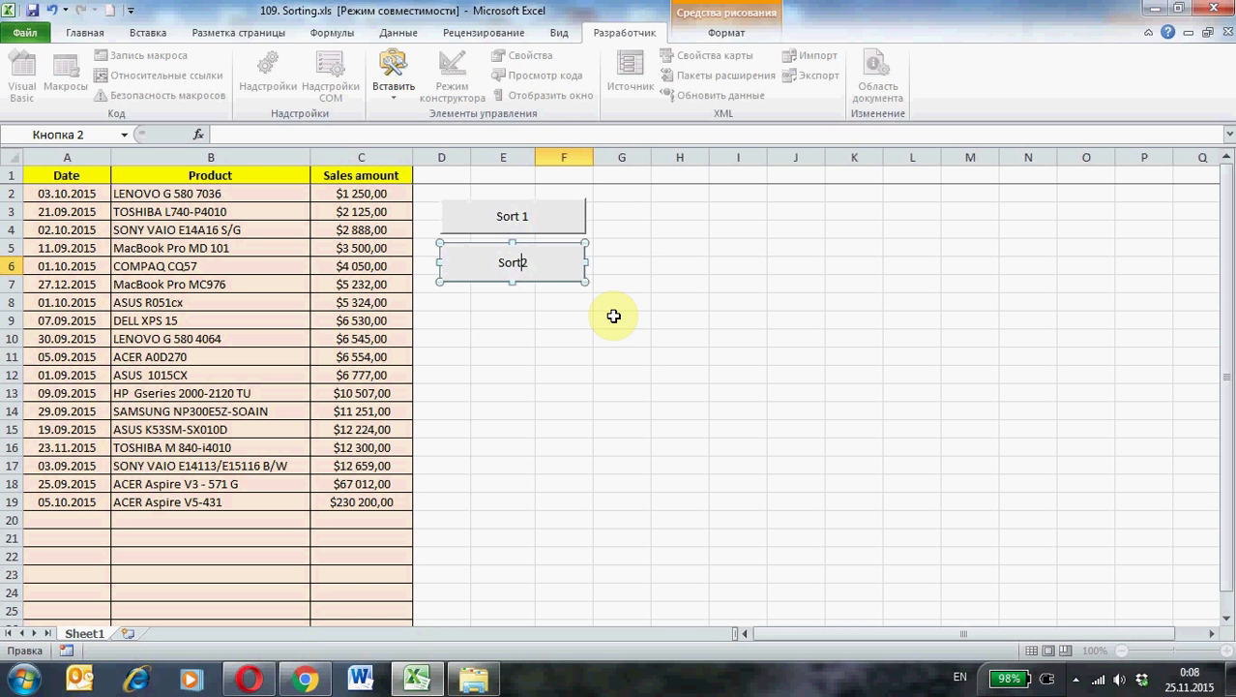
{"action": "left_click", "coordinate": [623, 321]}
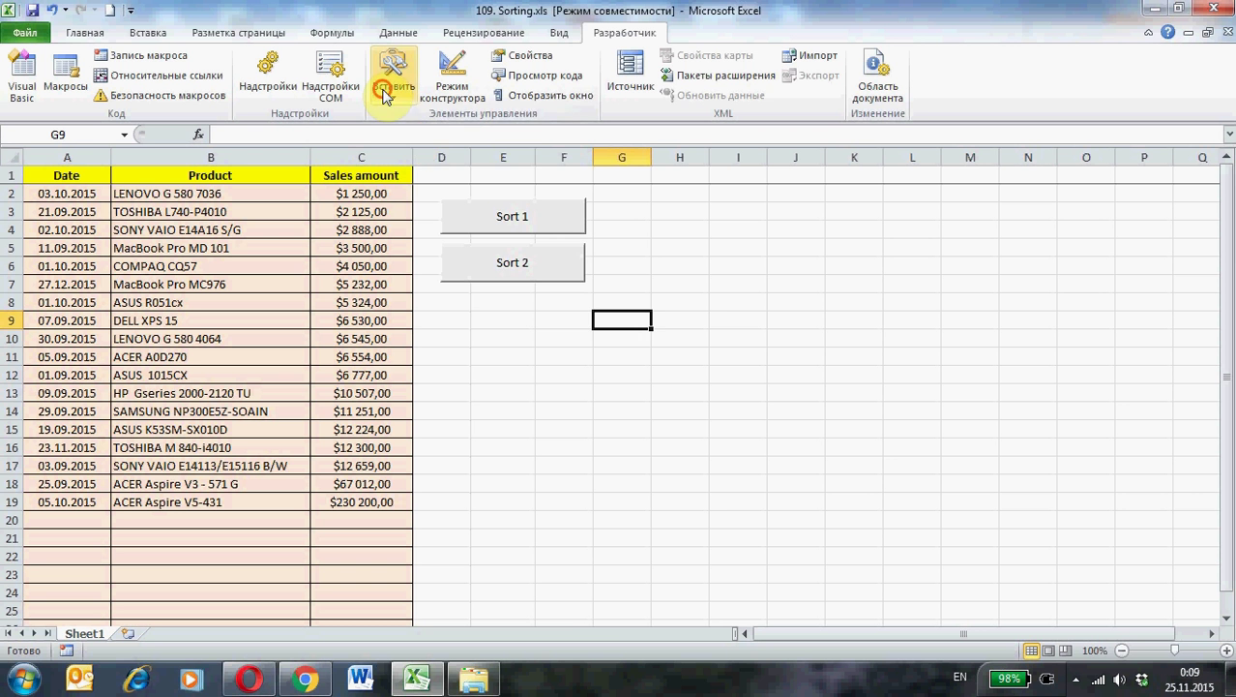
Step: Draw a third form button below Sort 2, assign Sort3 and caption it Sort 3
{"action": "left_click", "coordinate": [394, 73]}
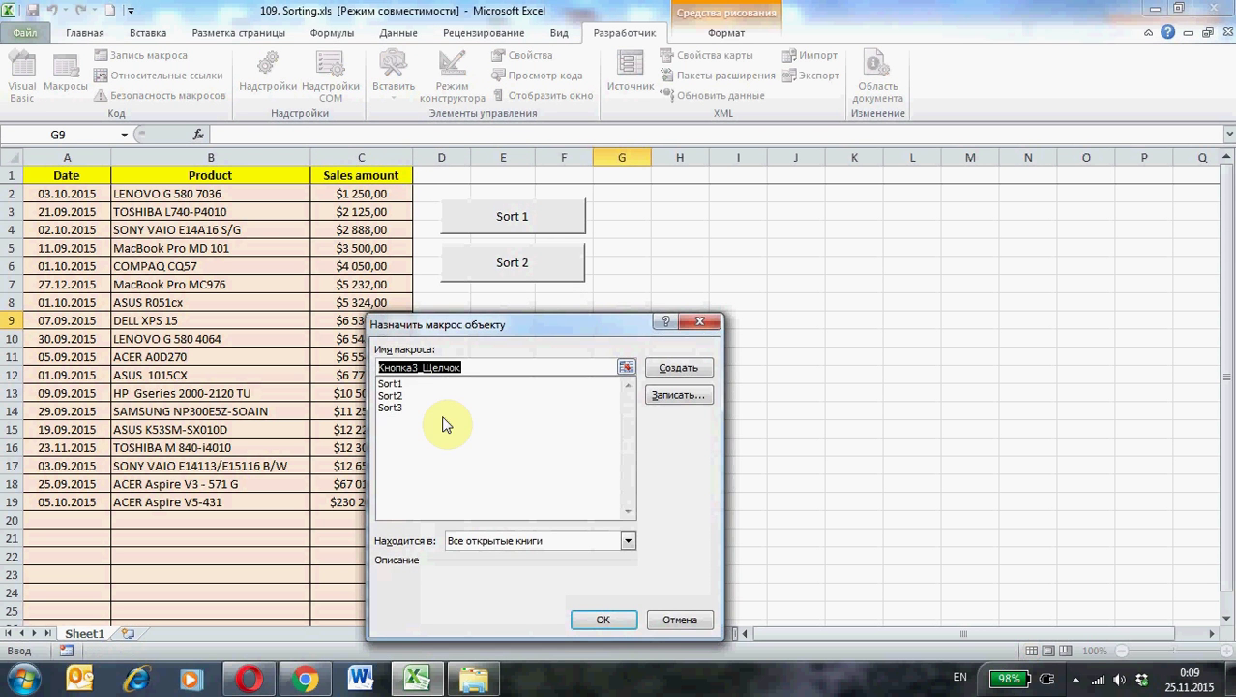
{"action": "left_click", "coordinate": [391, 406]}
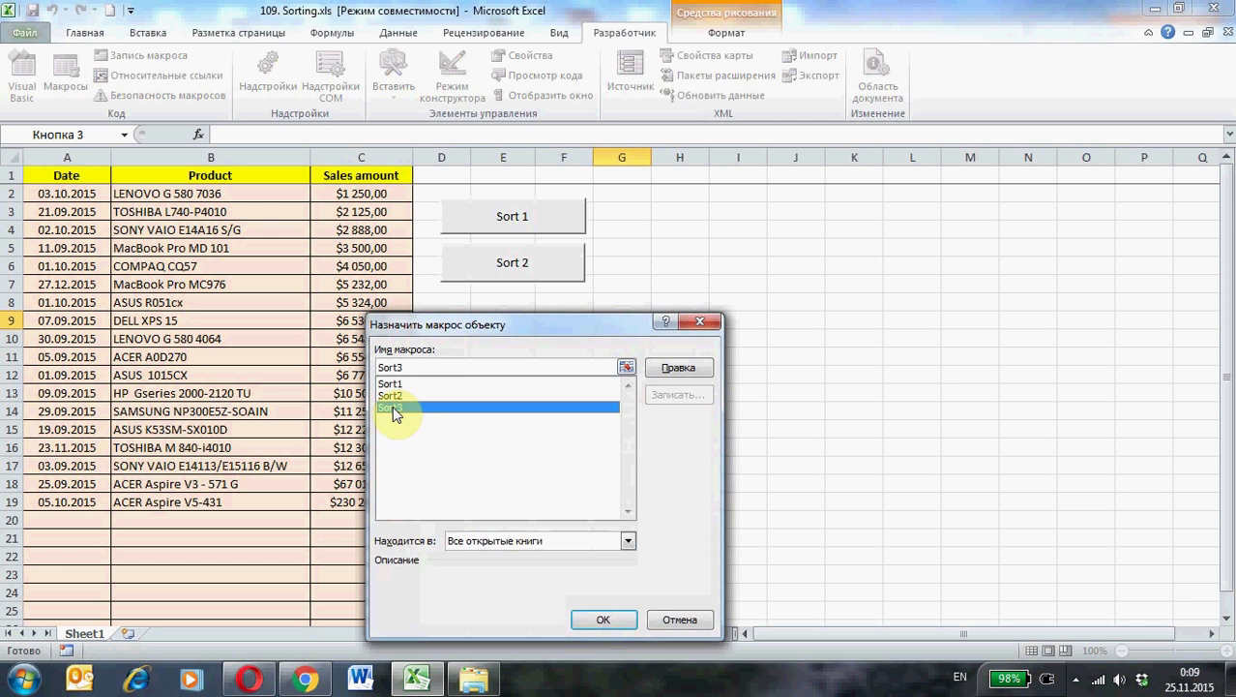
{"action": "left_click", "coordinate": [603, 619]}
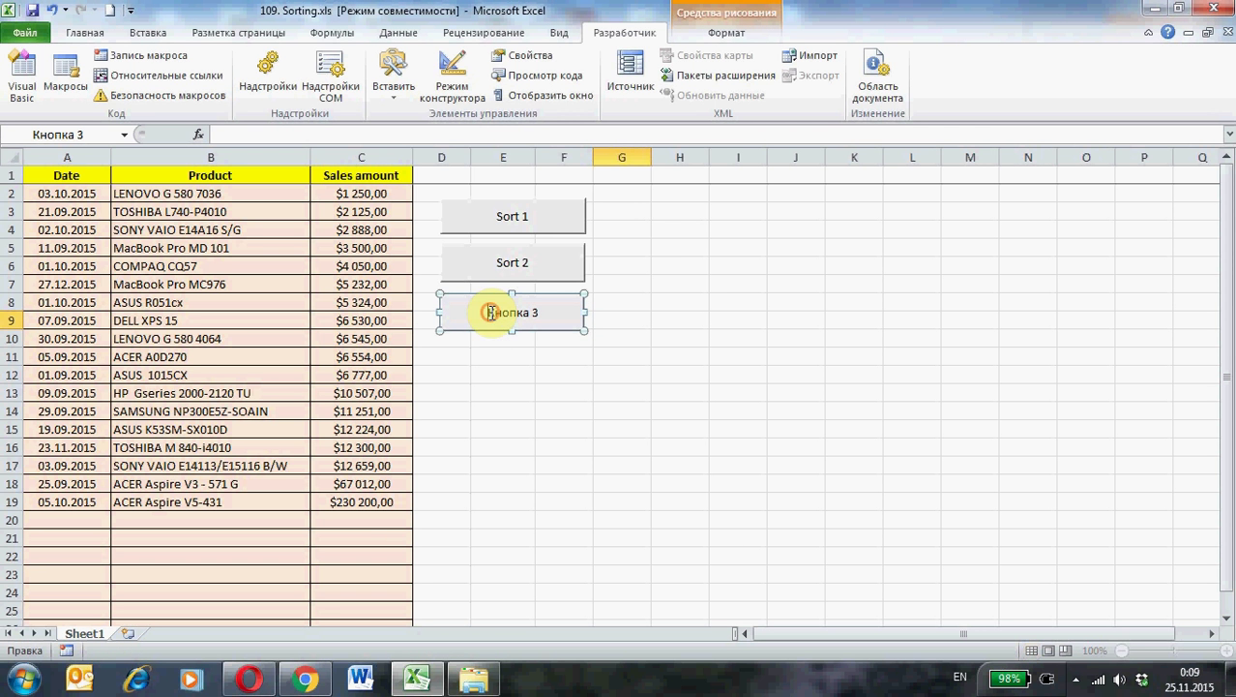
{"action": "double_click", "coordinate": [511, 311]}
{"action": "type", "text": "Sort"}
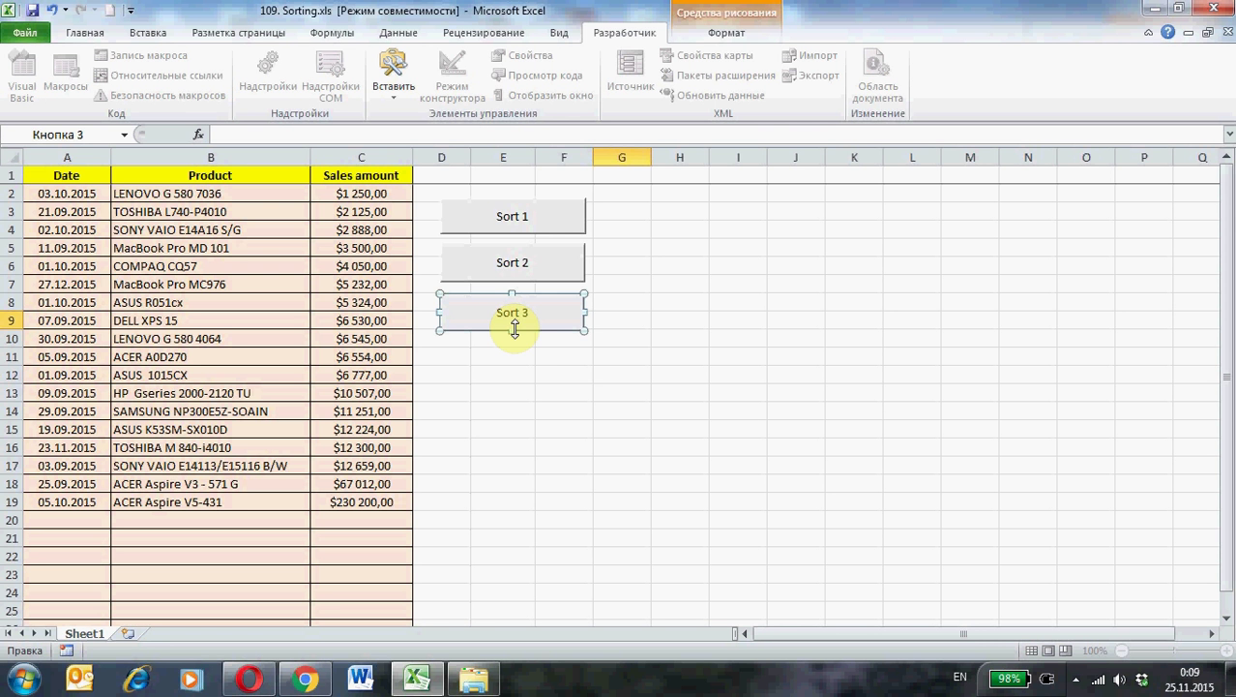
{"action": "left_click", "coordinate": [538, 375]}
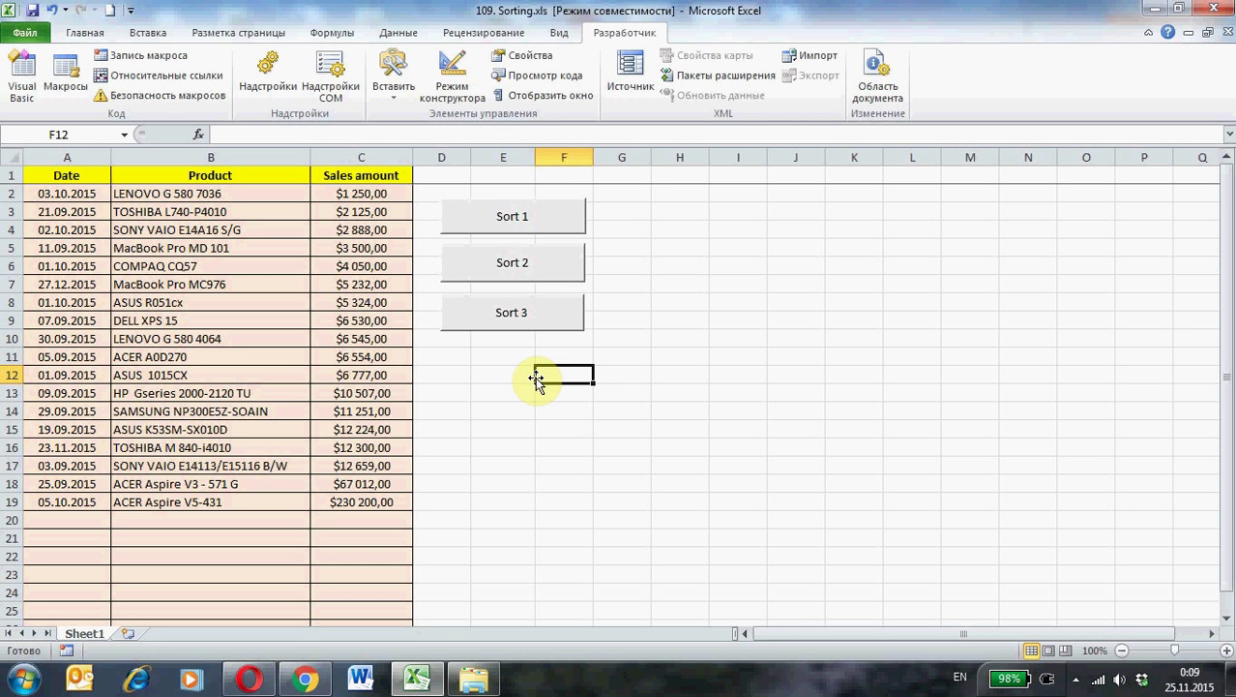
Step: Re-sort the sales table by date, then by product, then by sales amount using the Sort buttons
{"action": "left_click", "coordinate": [510, 217]}
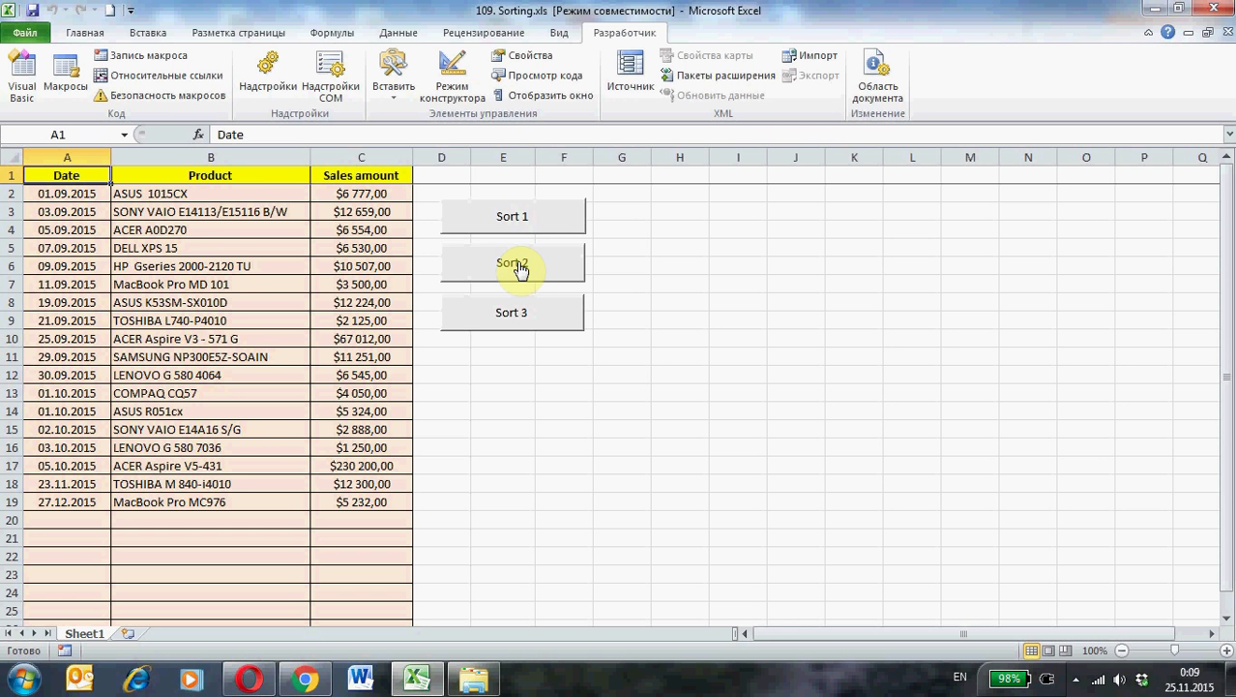
{"action": "left_click", "coordinate": [511, 263]}
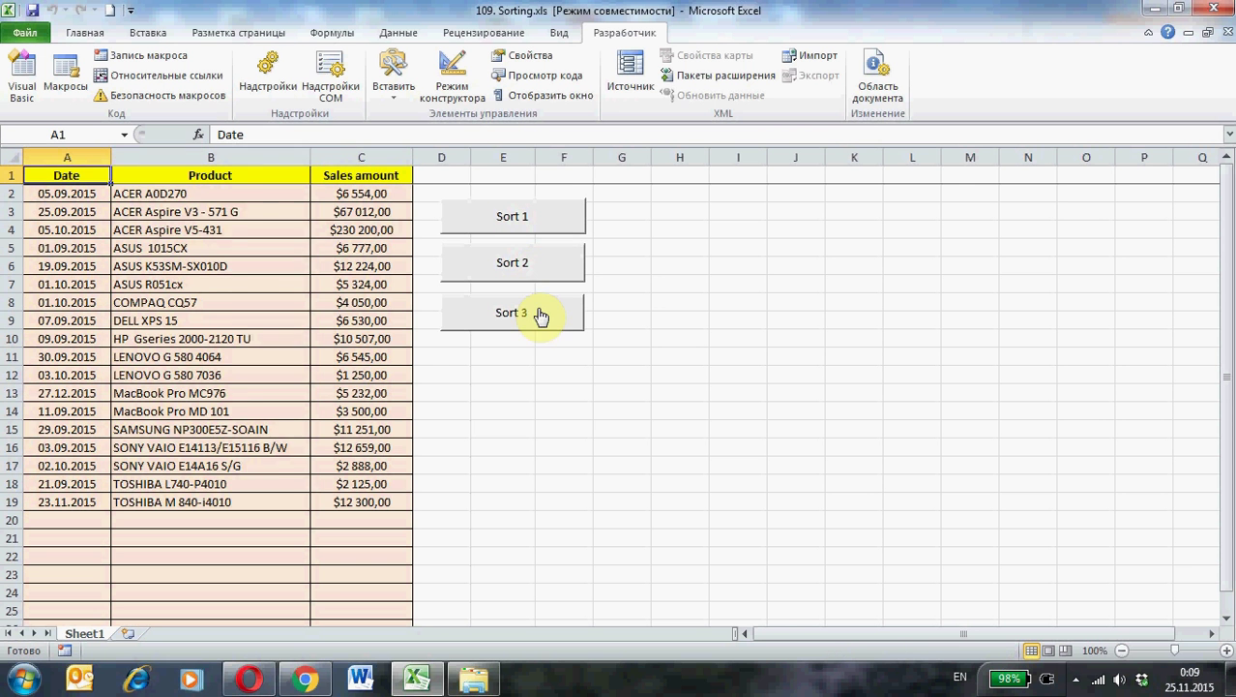
{"action": "left_click", "coordinate": [511, 263]}
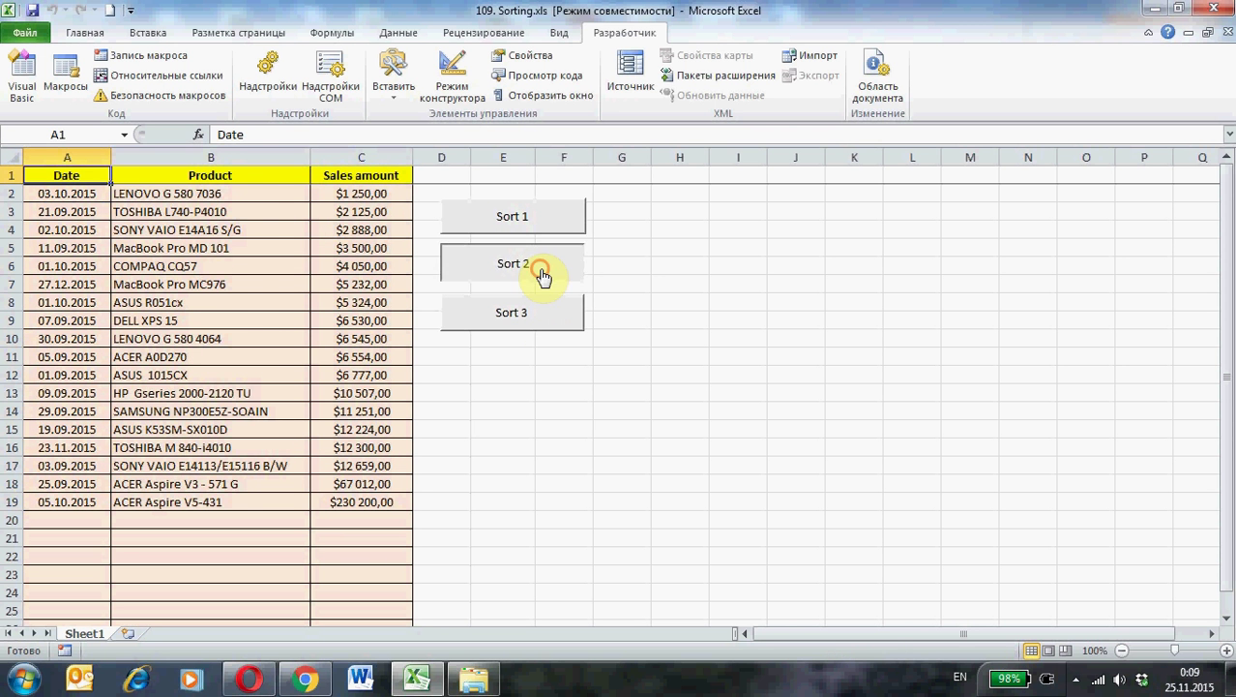